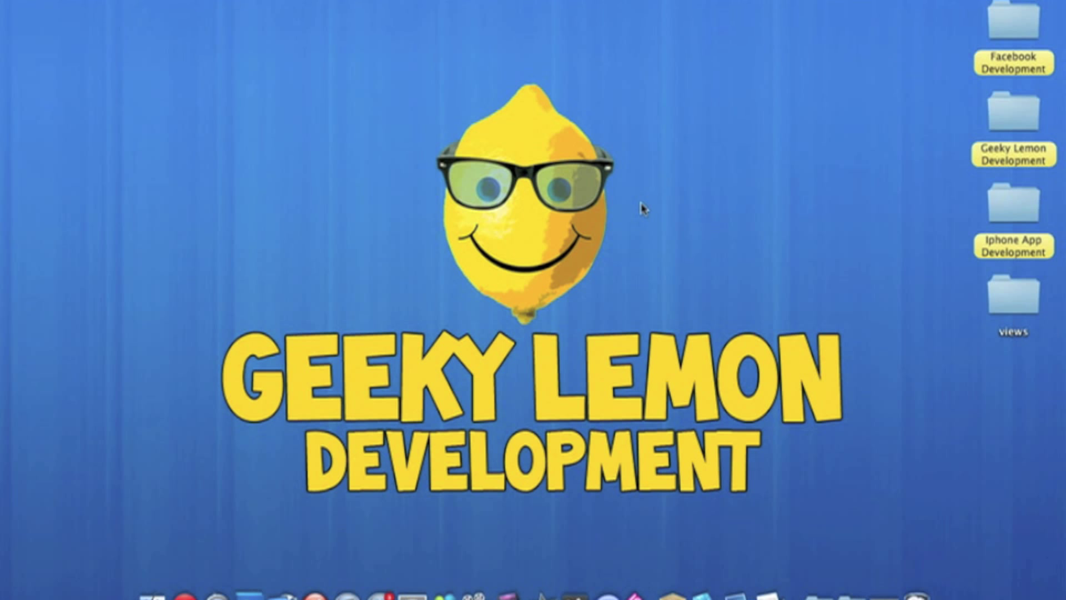
{"action": "mouse_move", "coordinate": [878, 582]}
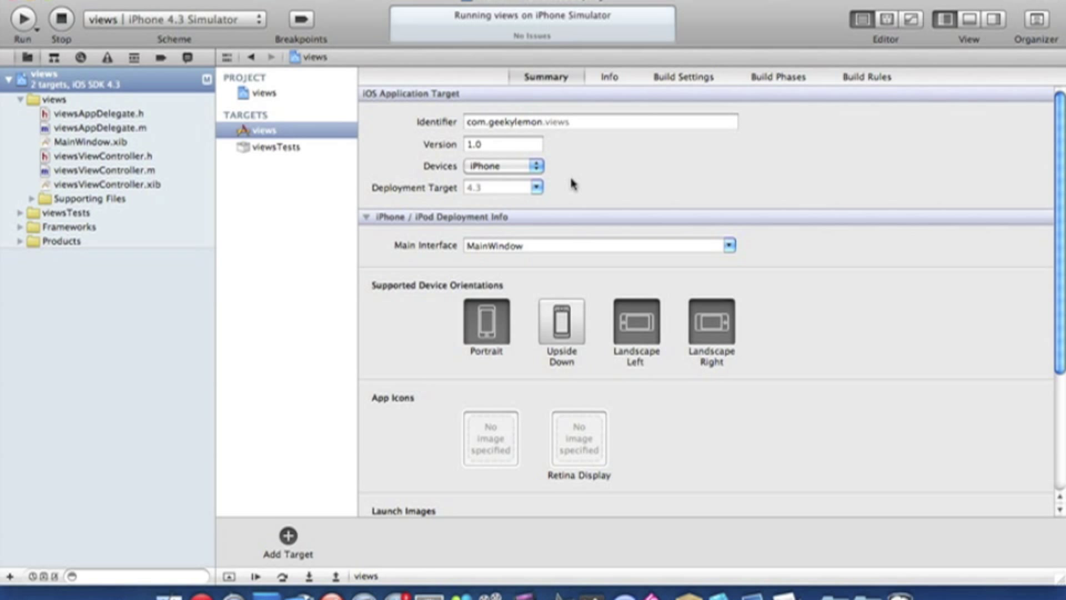
{"action": "mouse_move", "coordinate": [132, 263]}
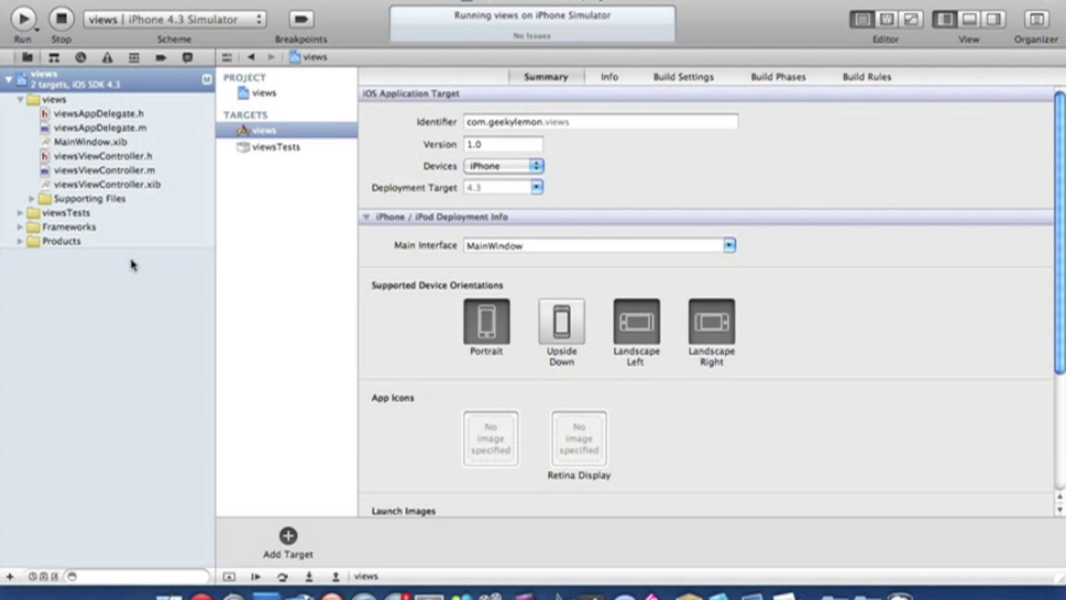
{"action": "mouse_move", "coordinate": [127, 199]}
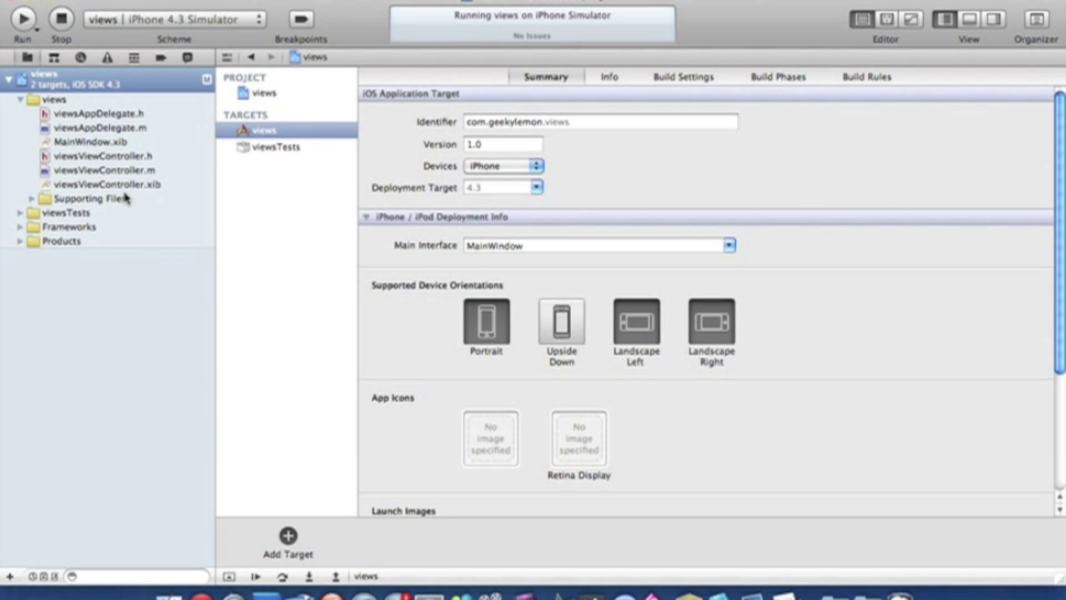
Add a UIViewController subclass with XIB named secondview to the views project
{"action": "right_click", "coordinate": [67, 82]}
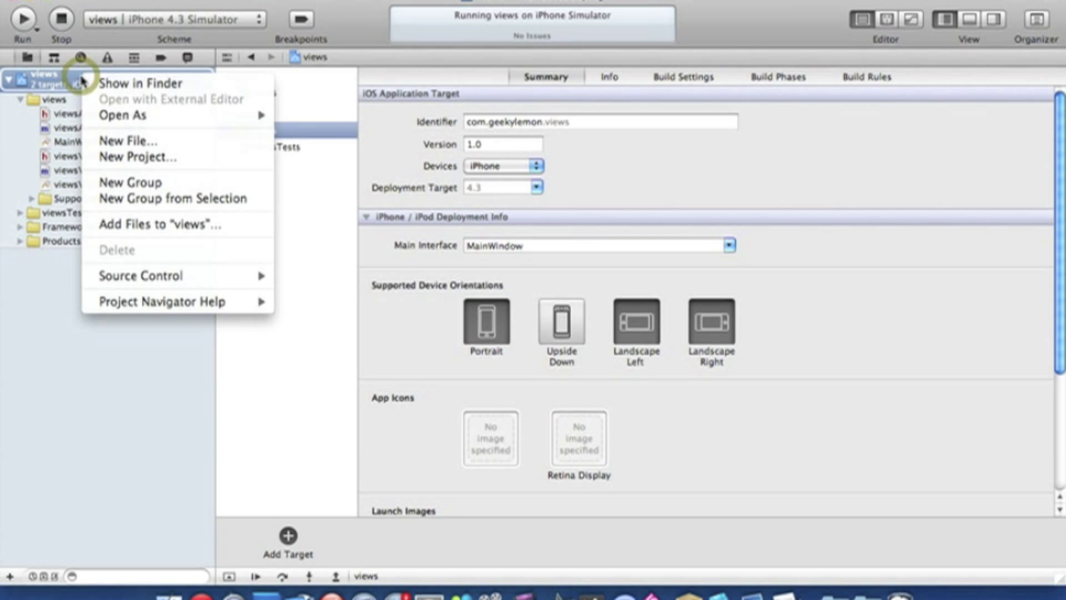
{"action": "mouse_move", "coordinate": [135, 143]}
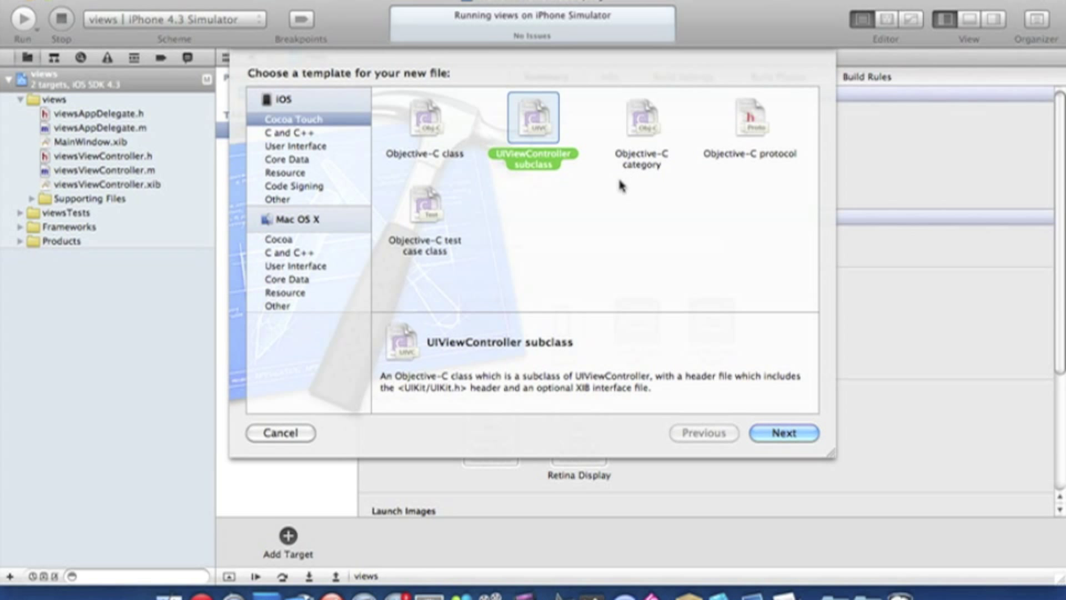
{"action": "mouse_move", "coordinate": [543, 165]}
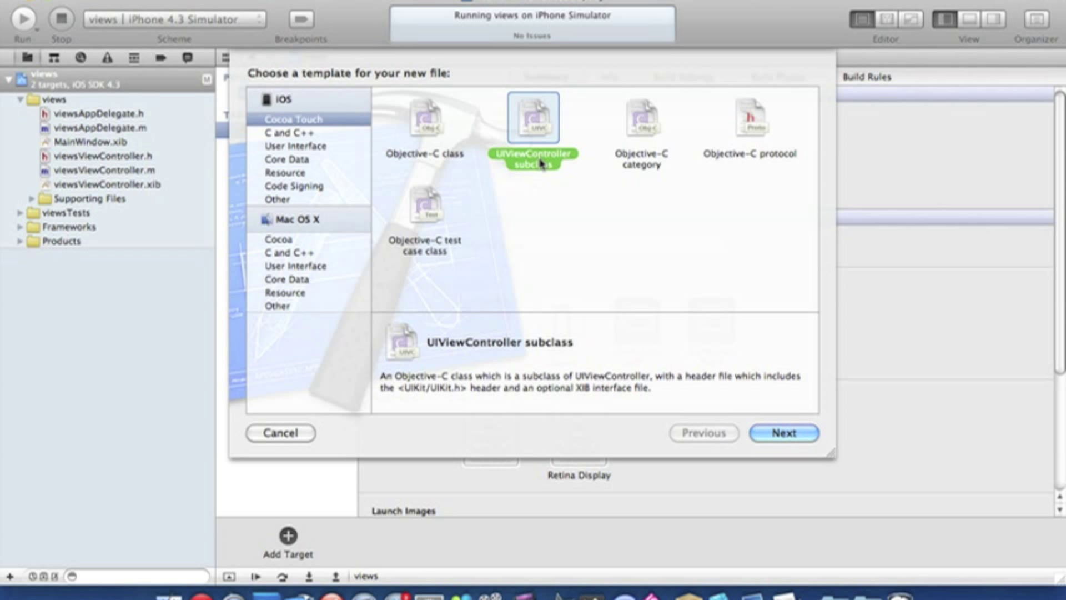
{"action": "left_click", "coordinate": [783, 432]}
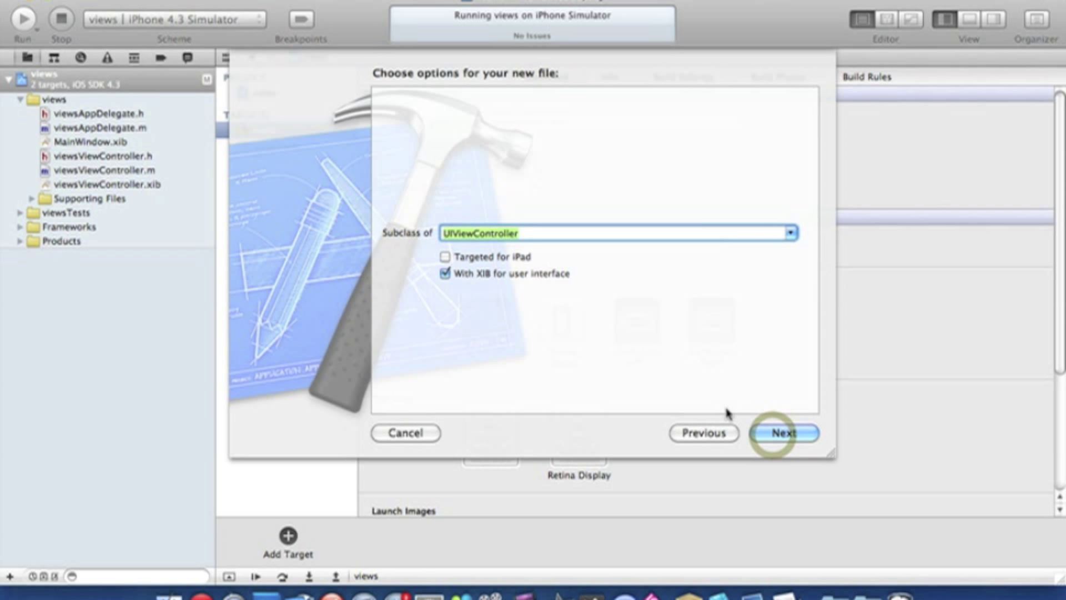
{"action": "left_click", "coordinate": [788, 233]}
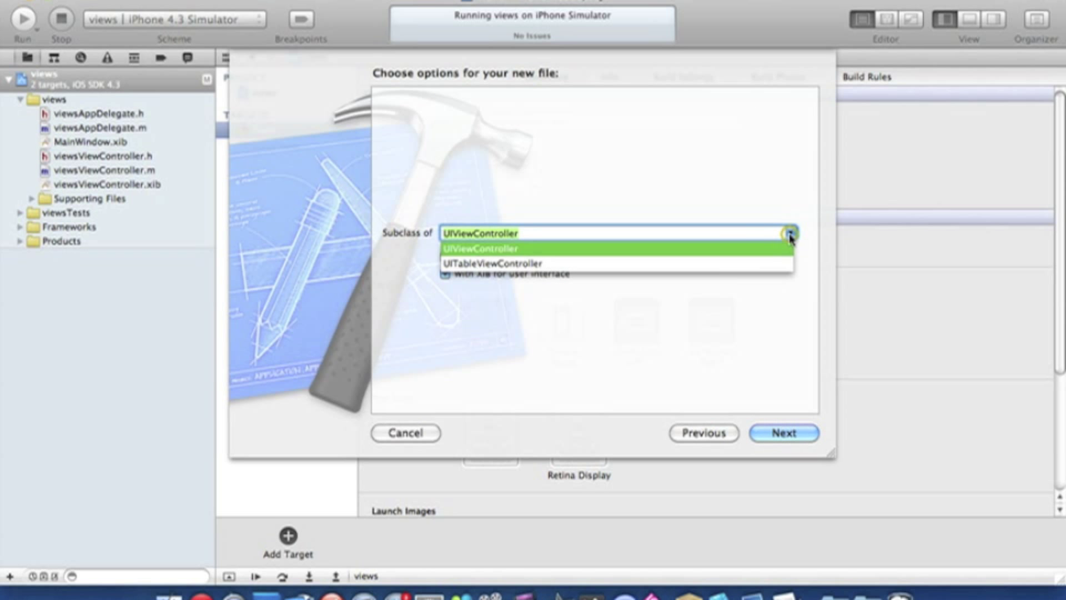
{"action": "left_click", "coordinate": [491, 247]}
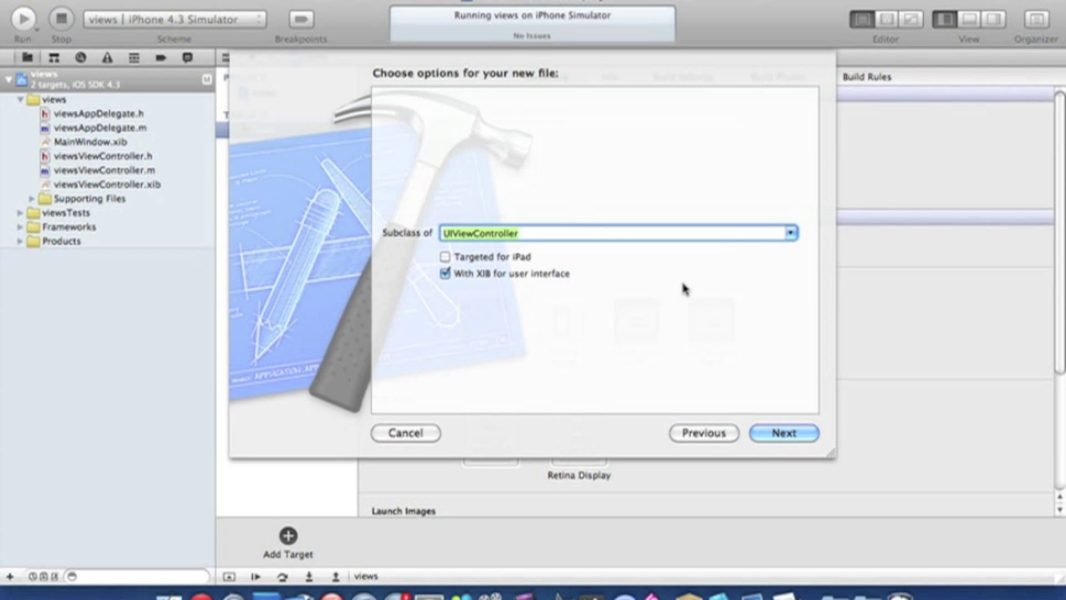
{"action": "mouse_move", "coordinate": [486, 278]}
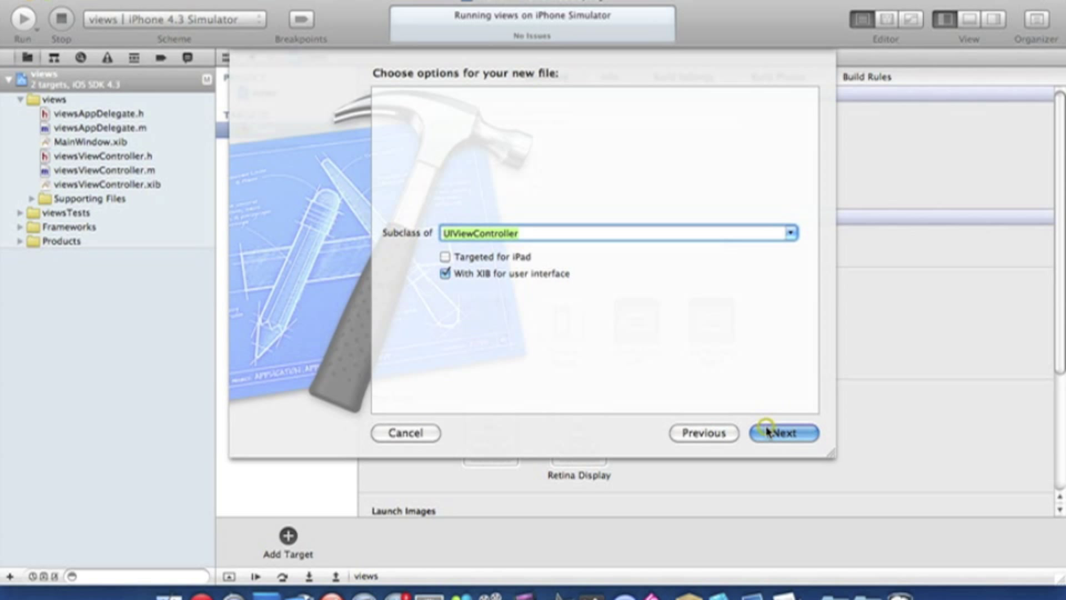
{"action": "left_click", "coordinate": [784, 434]}
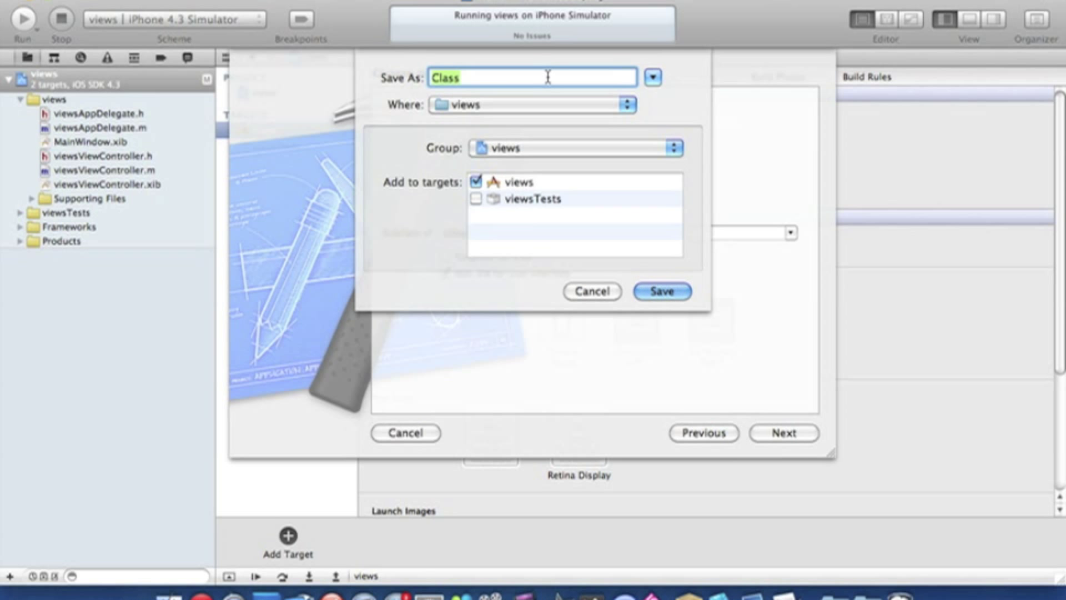
{"action": "type", "text": "secondview"}
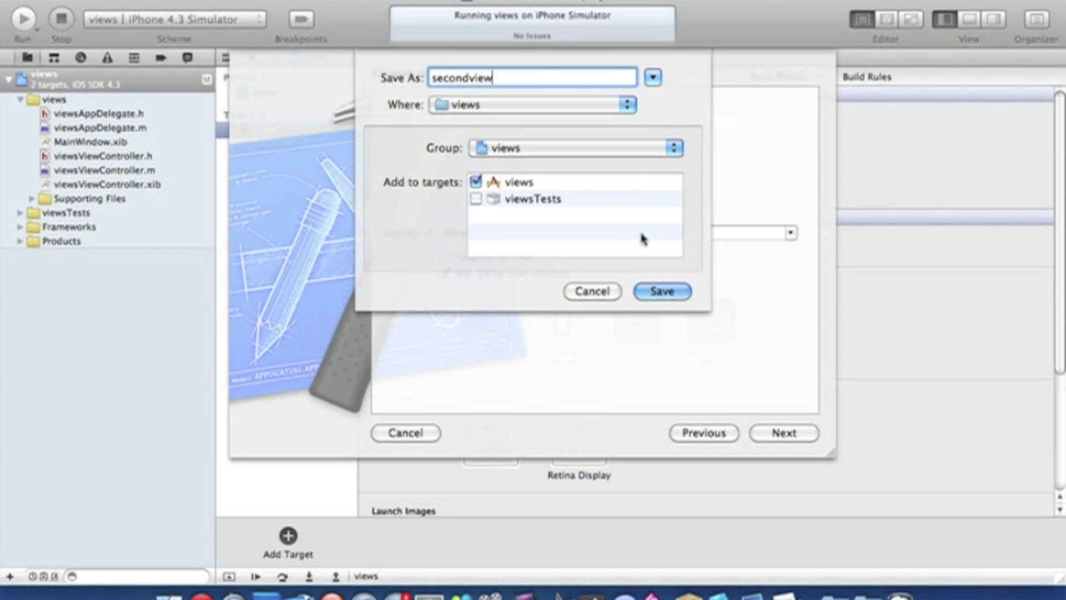
{"action": "left_click", "coordinate": [662, 292]}
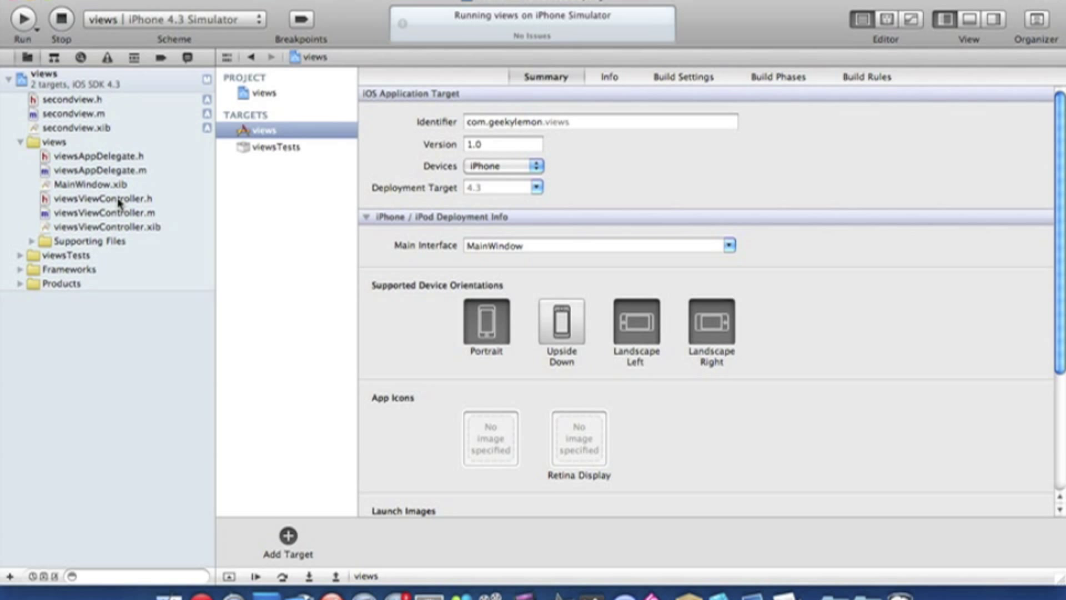
Declare -(IBAction)switchview:(id)sender; in viewsViewController.h
{"action": "left_click", "coordinate": [104, 198]}
{"action": "type", "text": "-"}
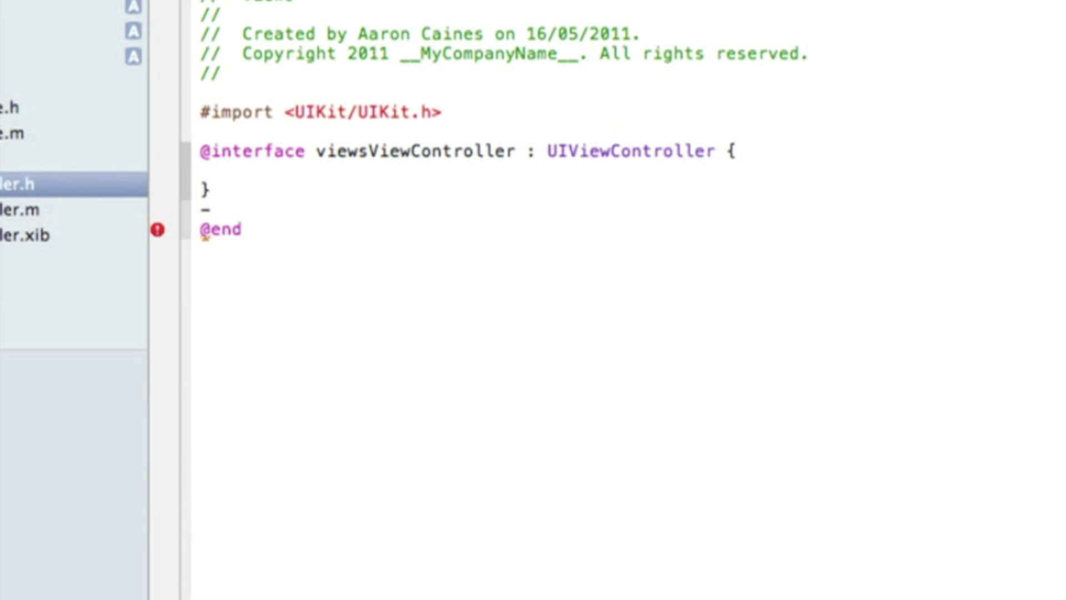
{"action": "type", "text": "("}
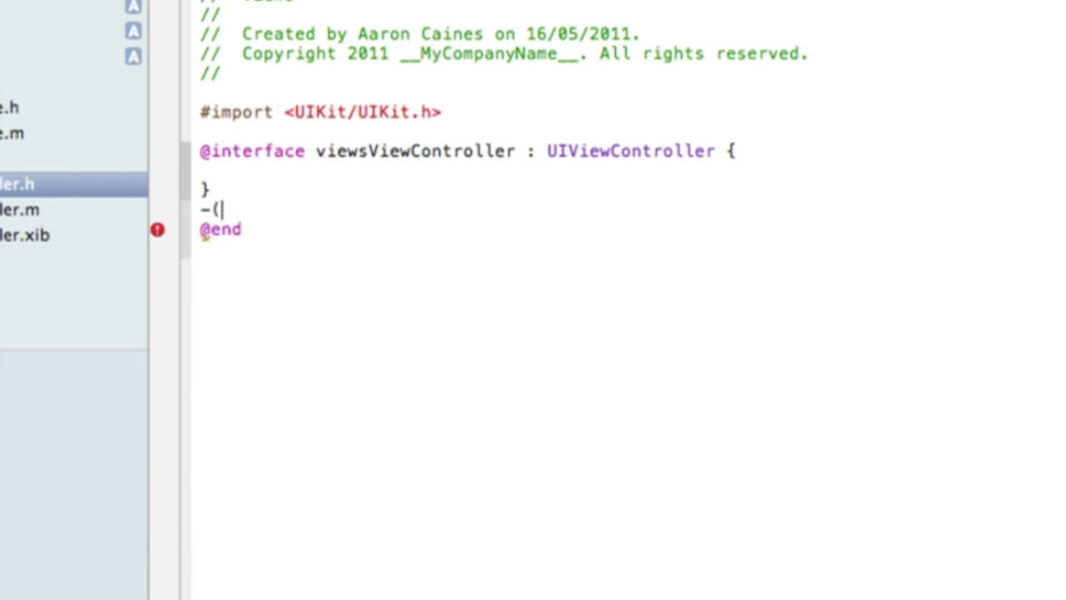
{"action": "type", "text": "IBAction"}
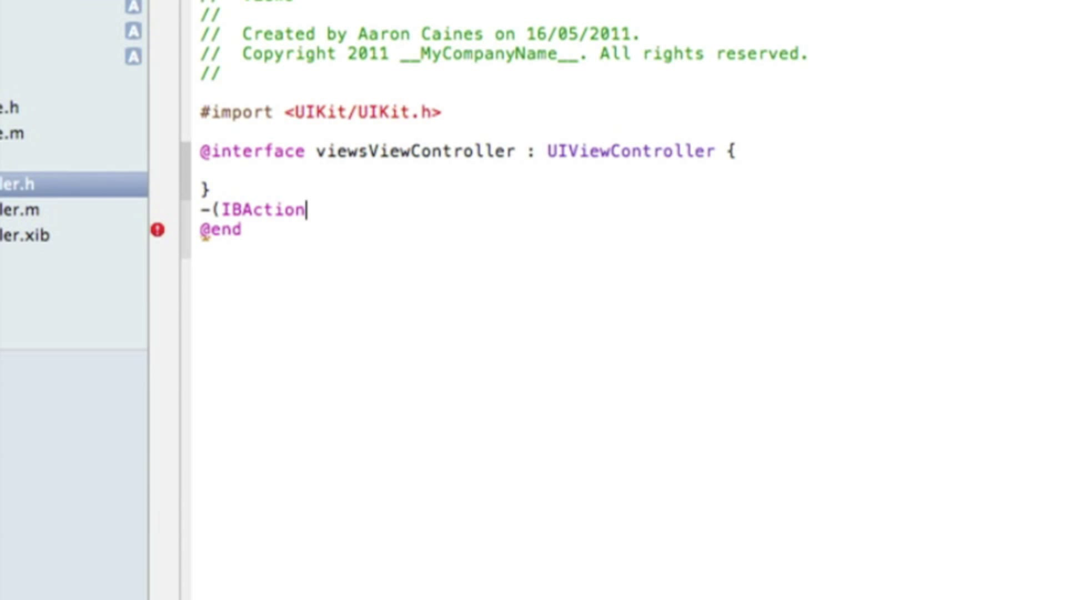
{"action": "type", "text": ")"}
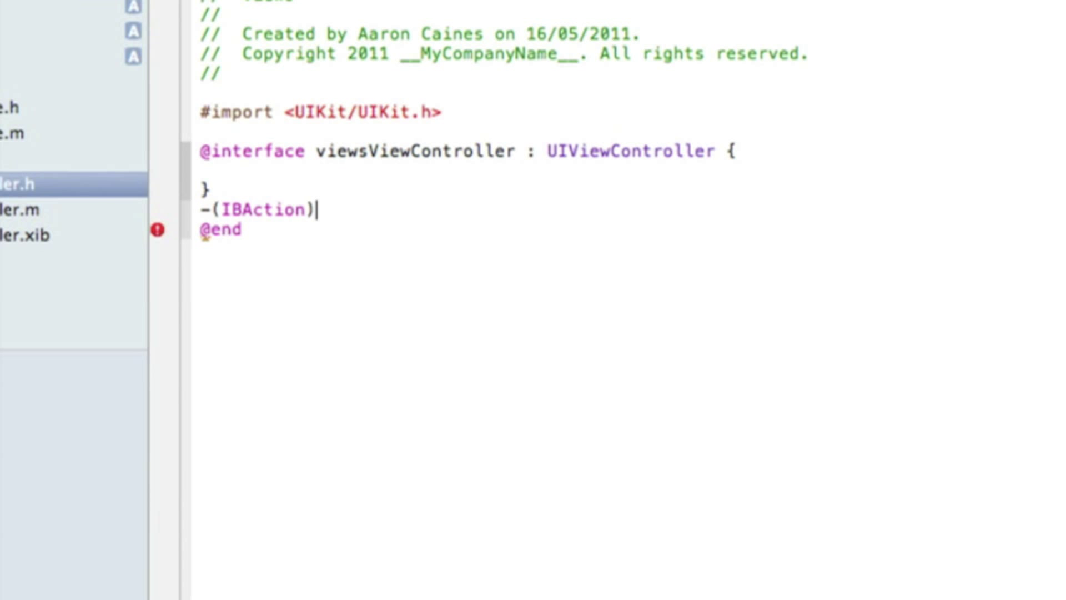
{"action": "type", "text": "sw"}
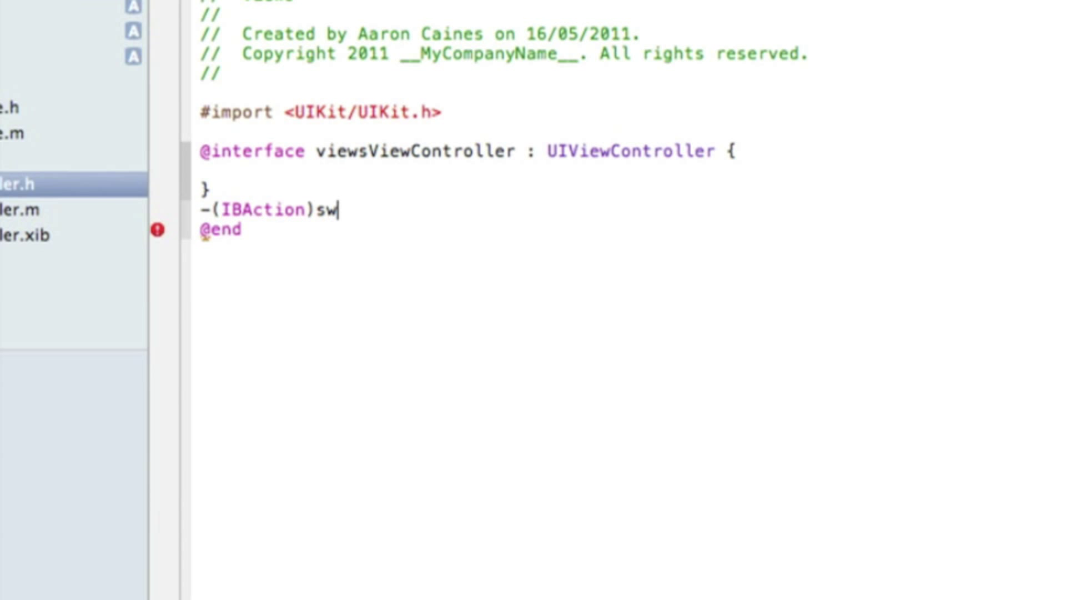
{"action": "type", "text": "itch"}
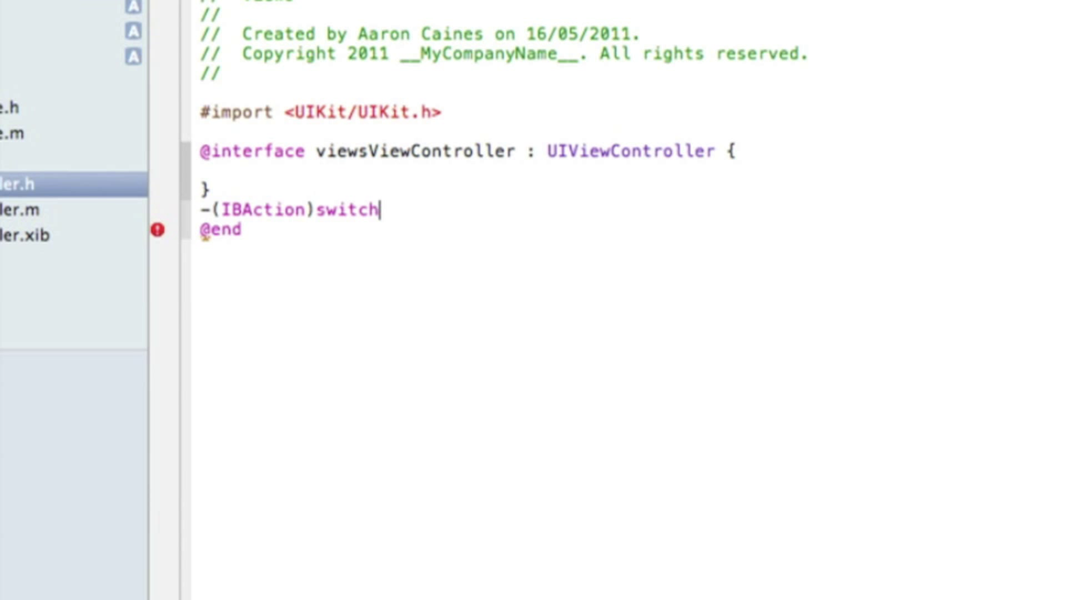
{"action": "type", "text": "view"}
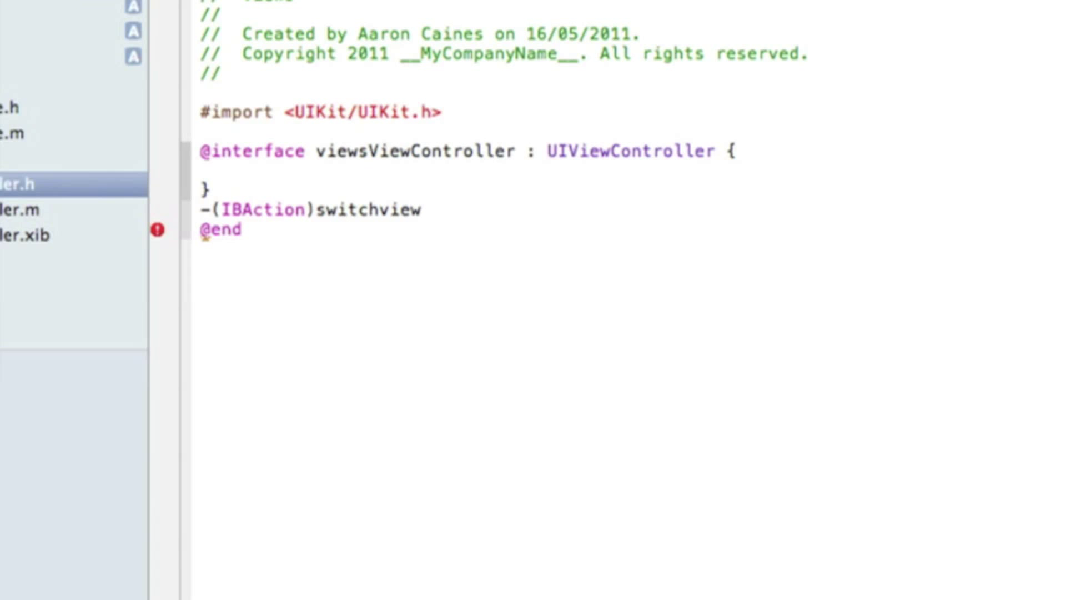
{"action": "type", "text": ":"}
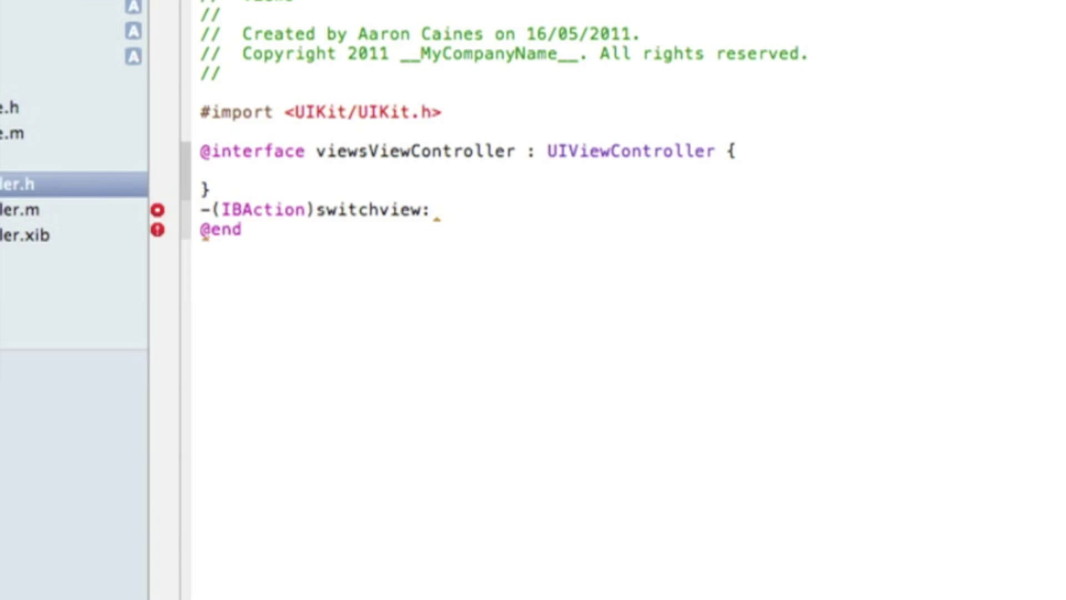
{"action": "type", "text": "("}
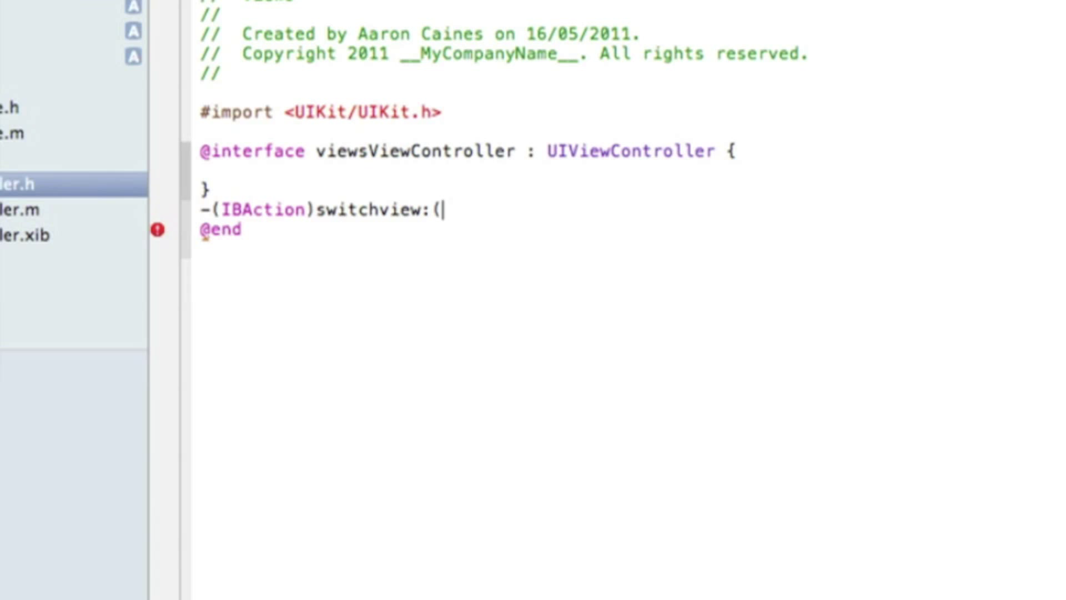
{"action": "type", "text": "id)sende"}
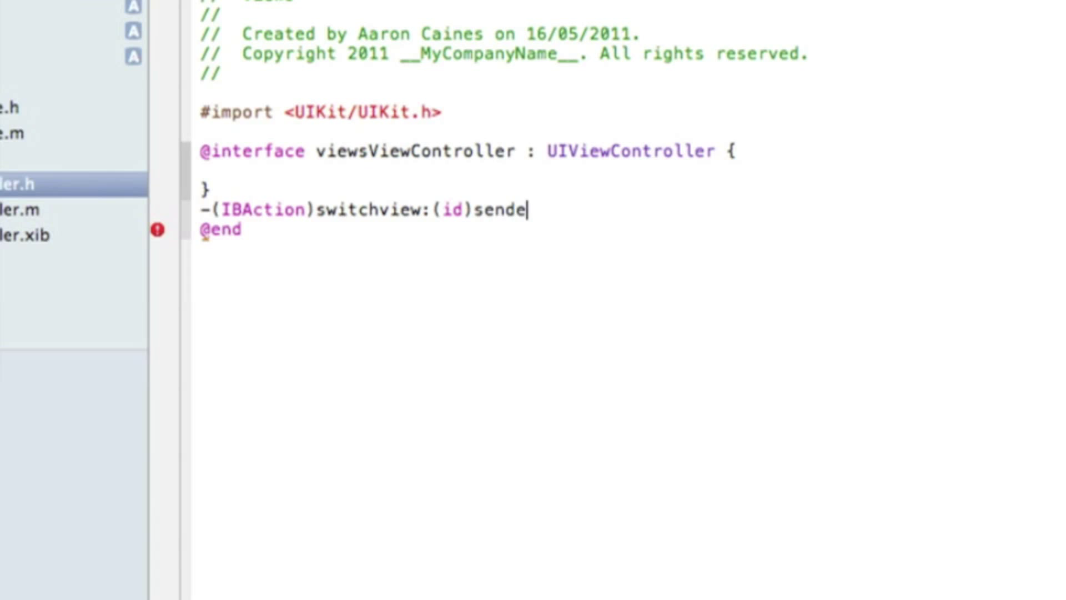
{"action": "type", "text": "r;"}
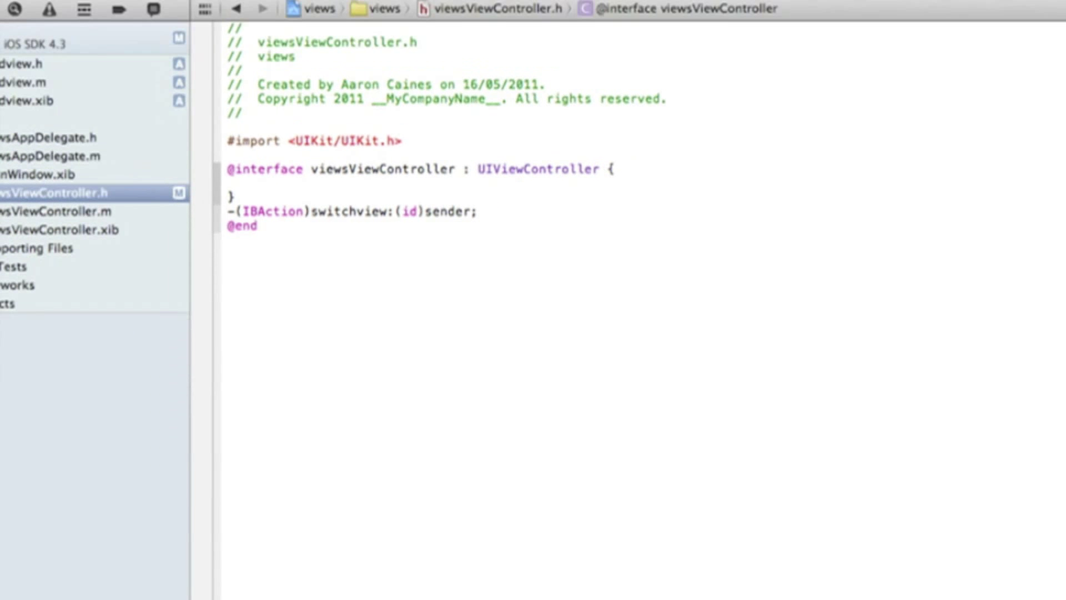
{"action": "left_click", "coordinate": [23, 18]}
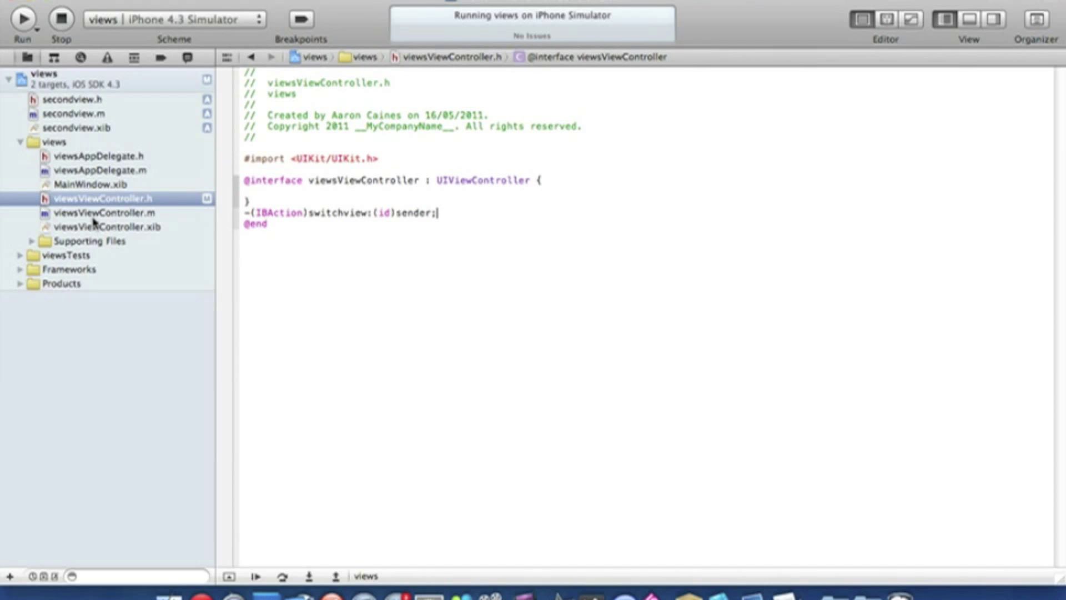
Add #import "secondview.h" to viewsViewController.m
{"action": "left_click", "coordinate": [101, 212]}
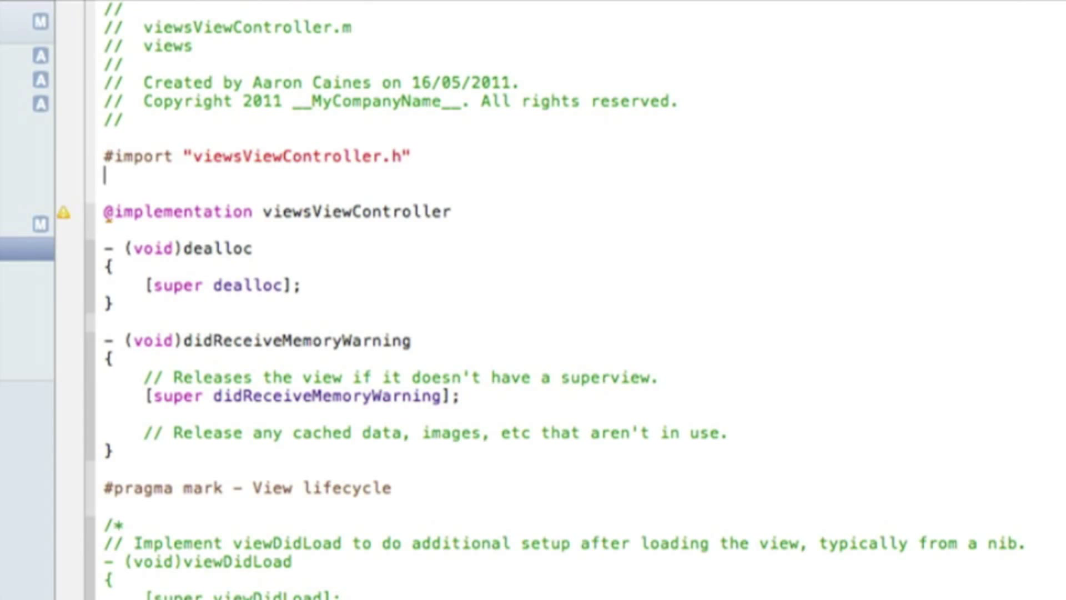
{"action": "type", "text": "#import"}
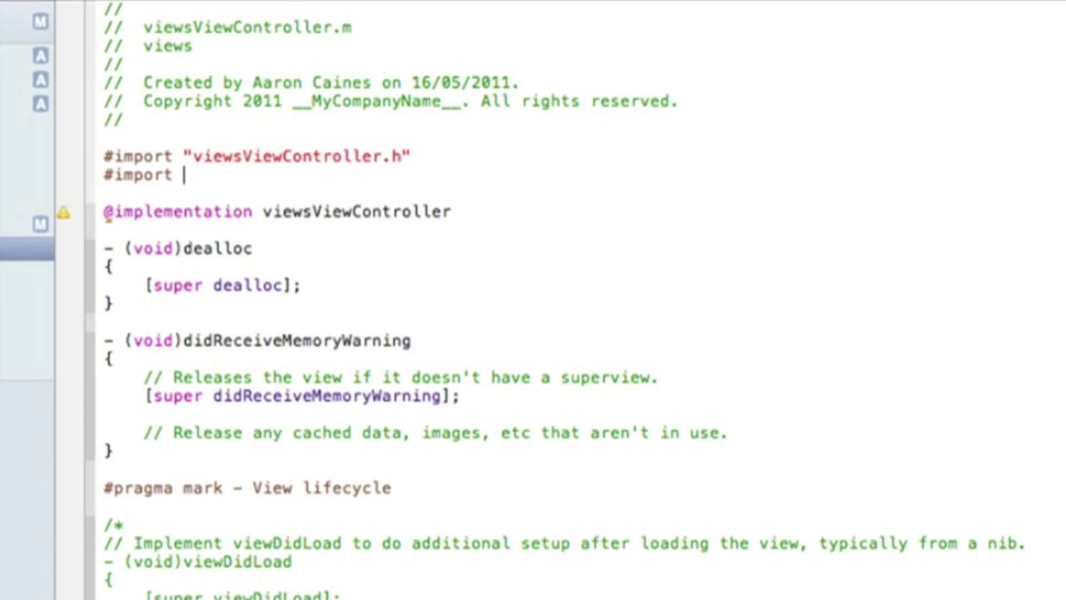
{"action": "type", "text": "\""}
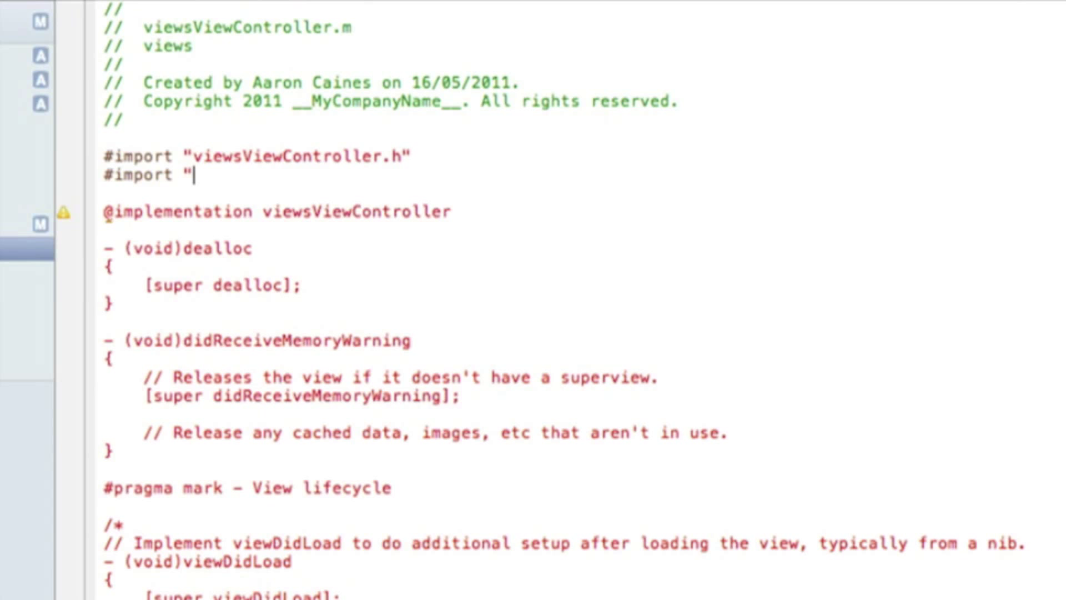
{"action": "type", "text": "secondview.h"}
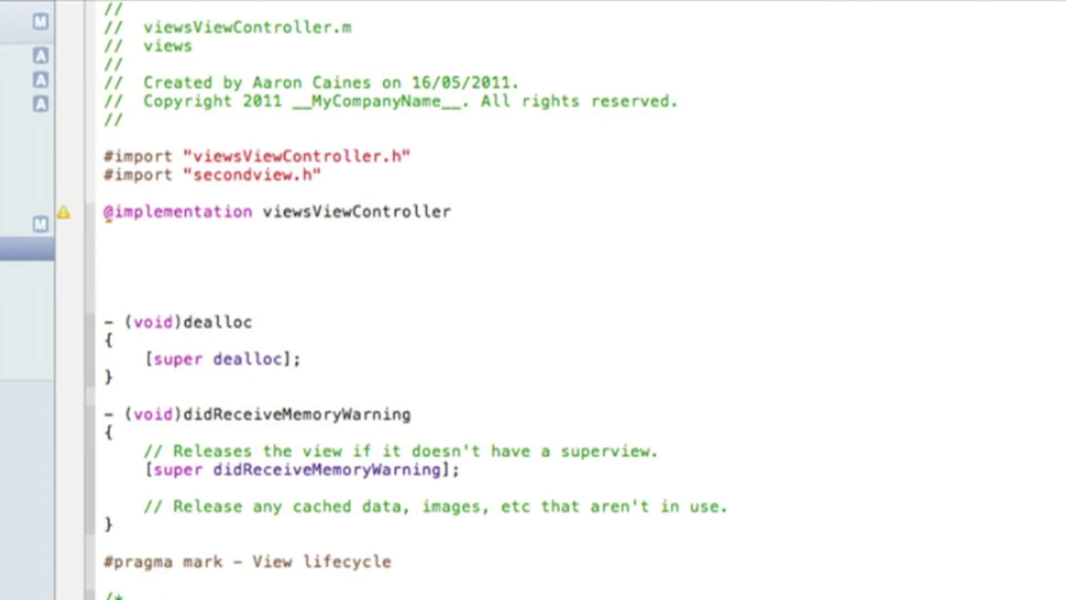
Create an empty -(IBAction)switchview:(id)sender method with braces
{"action": "type", "text": "-("}
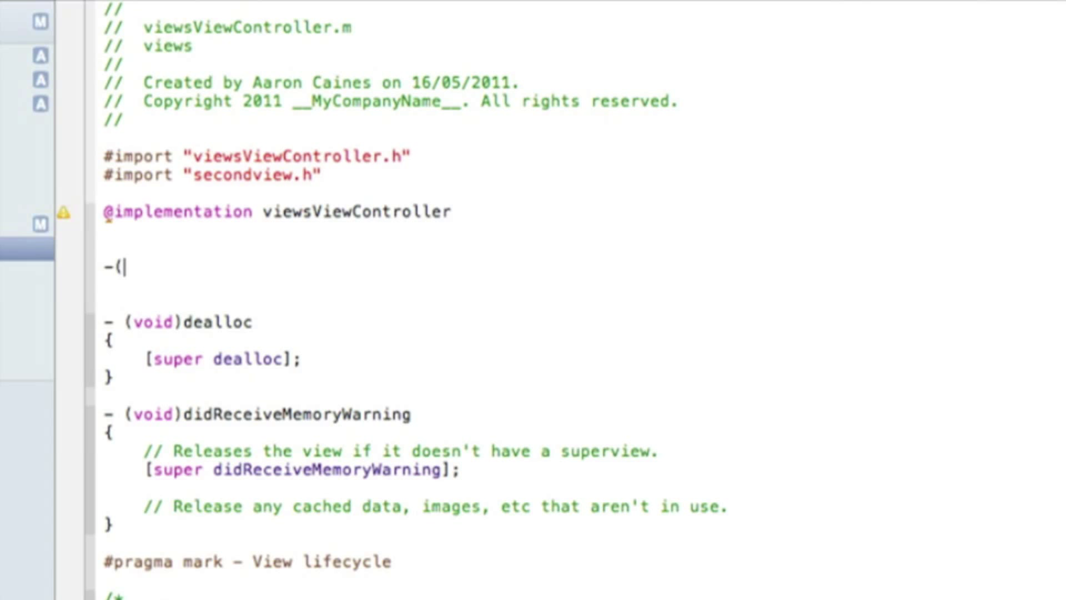
{"action": "type", "text": "in"}
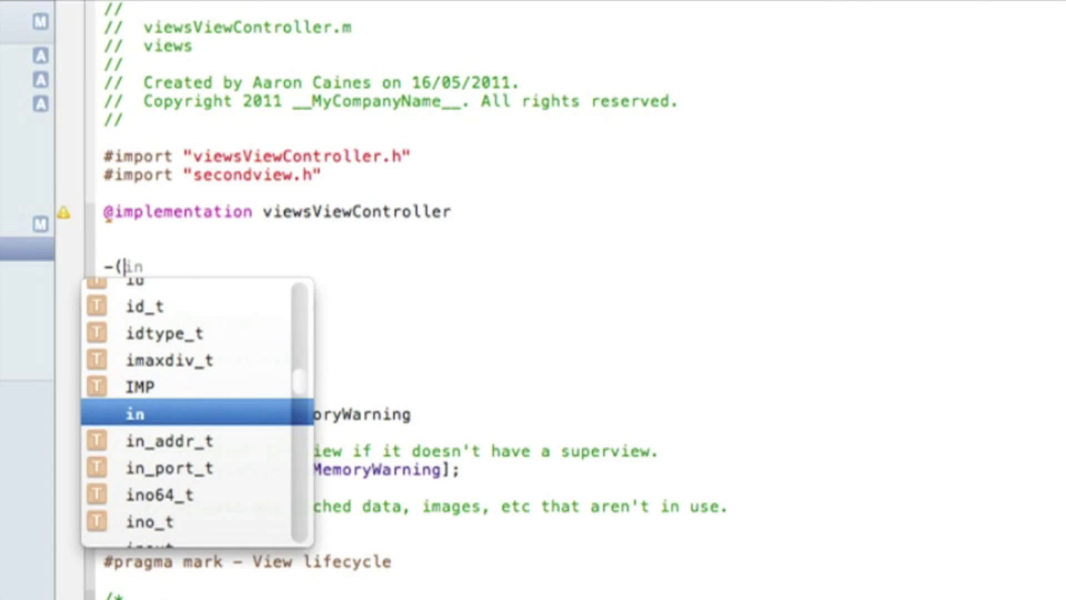
{"action": "type", "text": "IBActio"}
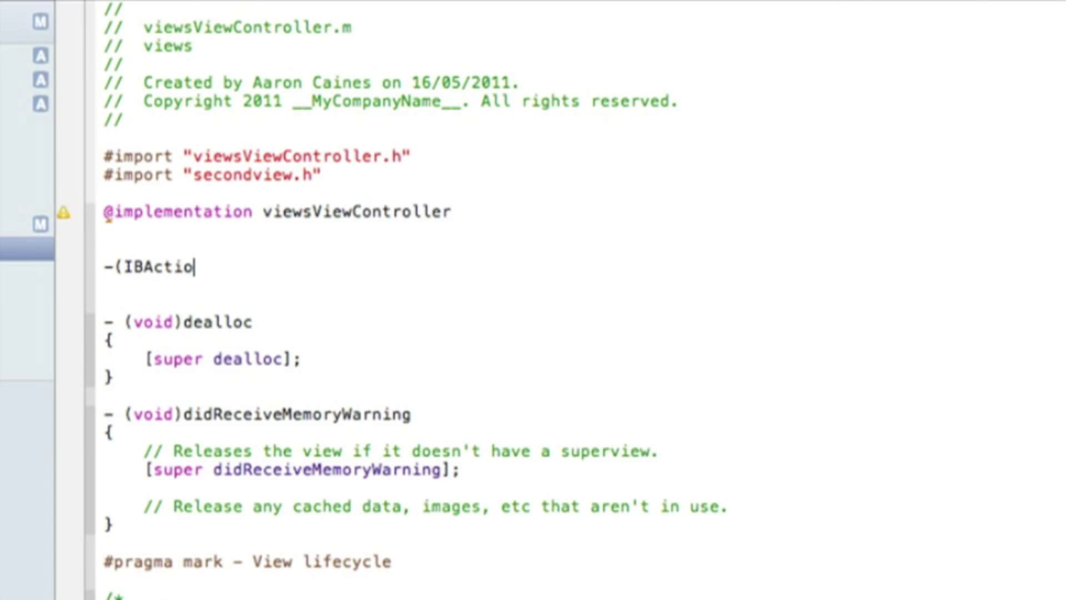
{"action": "type", "text": "n)"}
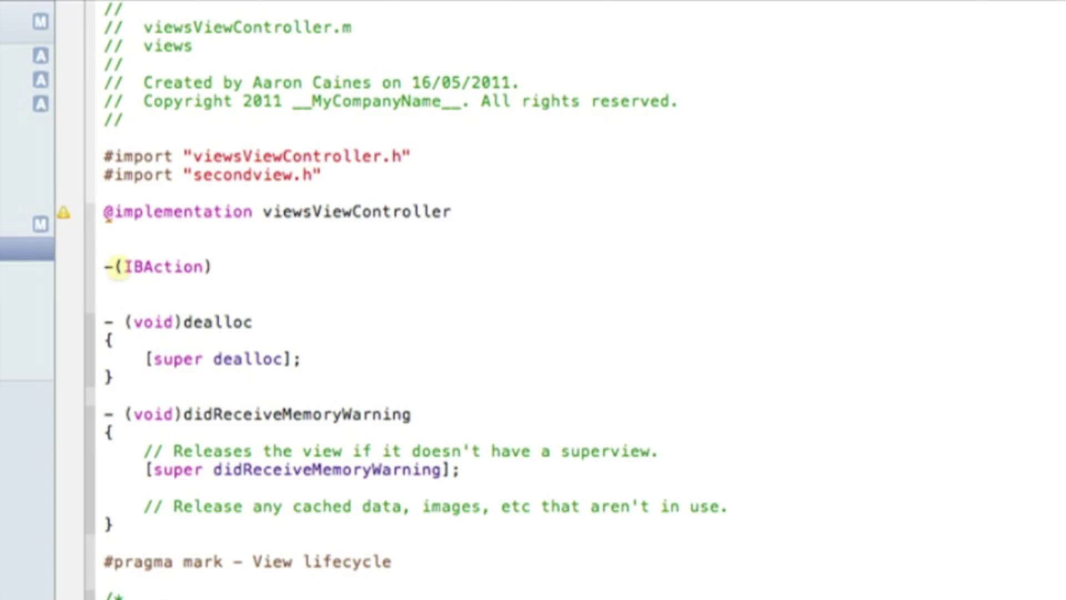
{"action": "type", "text": "sw"}
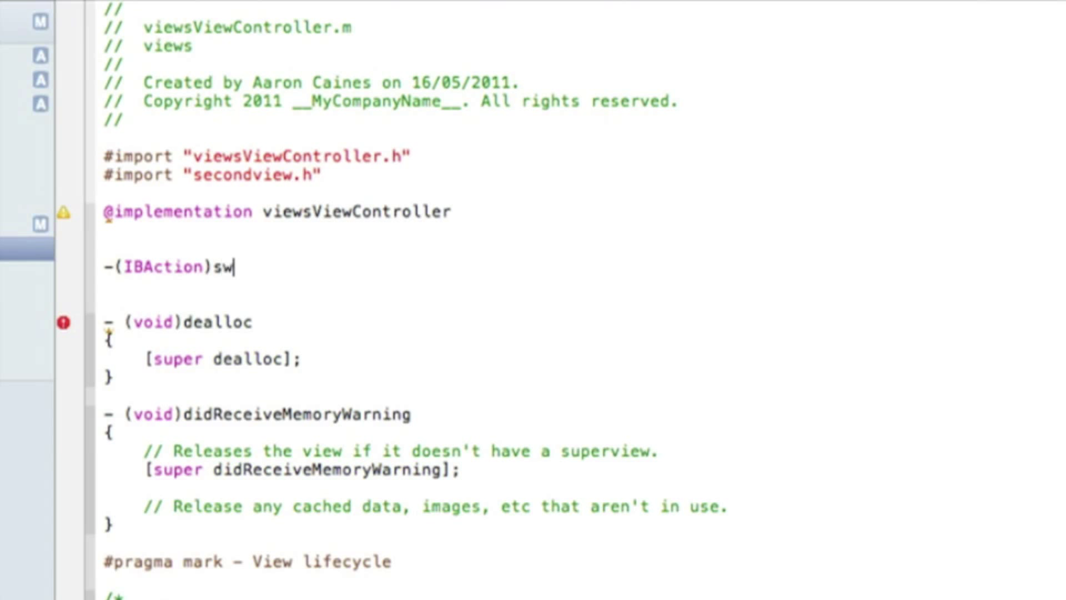
{"action": "type", "text": "itchview:(id)sender"}
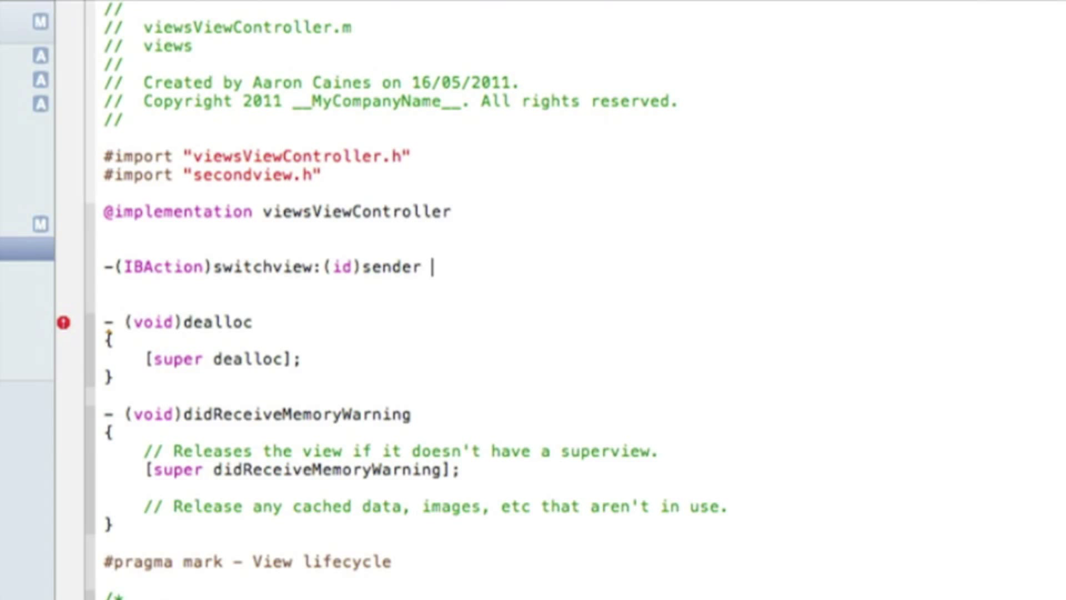
{"action": "type", "text": "{"}
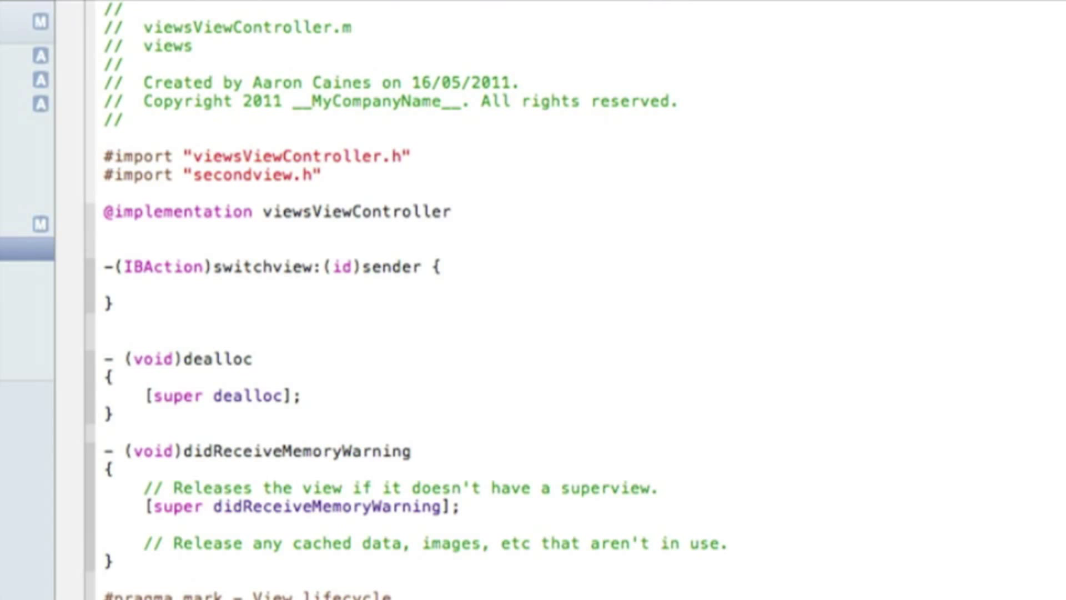
Begin the line secondview *second = [[secondview alloc] inside switchview
{"action": "type", "text": "switch"}
{"action": "type", "text": "secondview"}
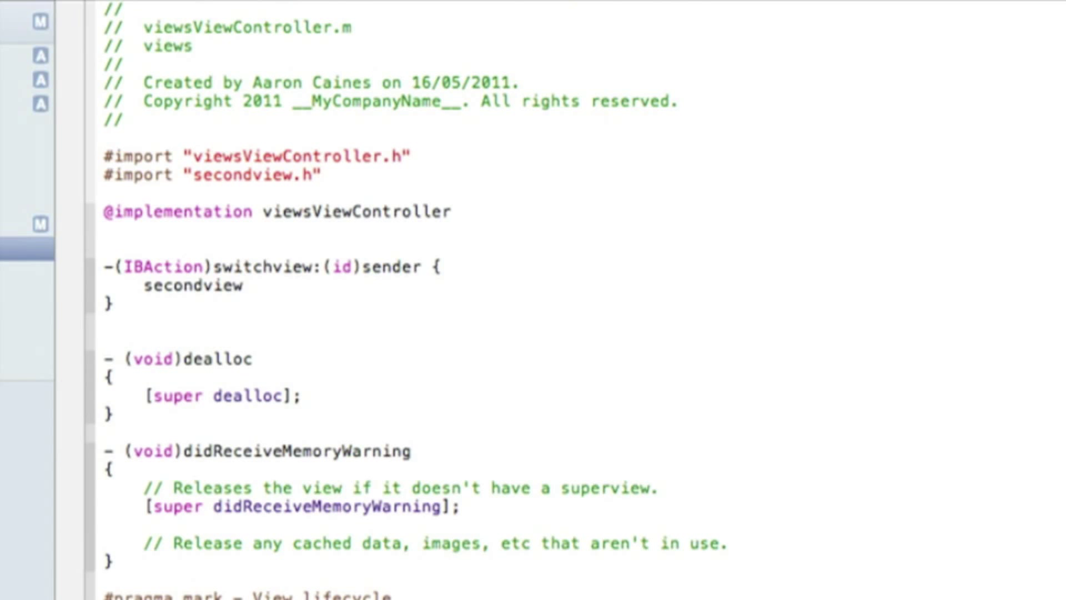
{"action": "type", "text": "*"}
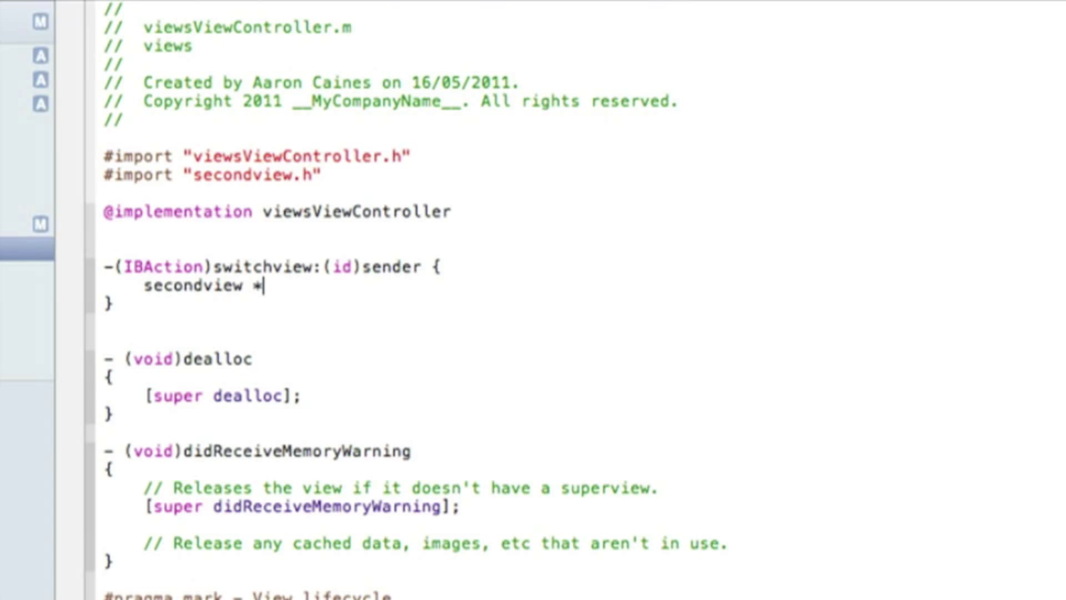
{"action": "type", "text": "second"}
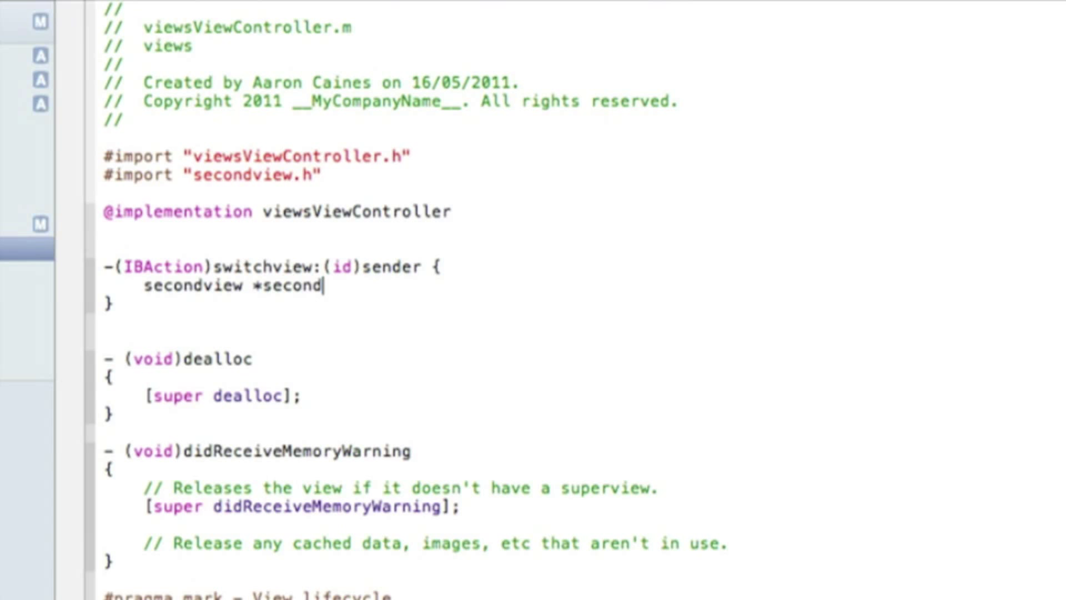
{"action": "type", "text": "="}
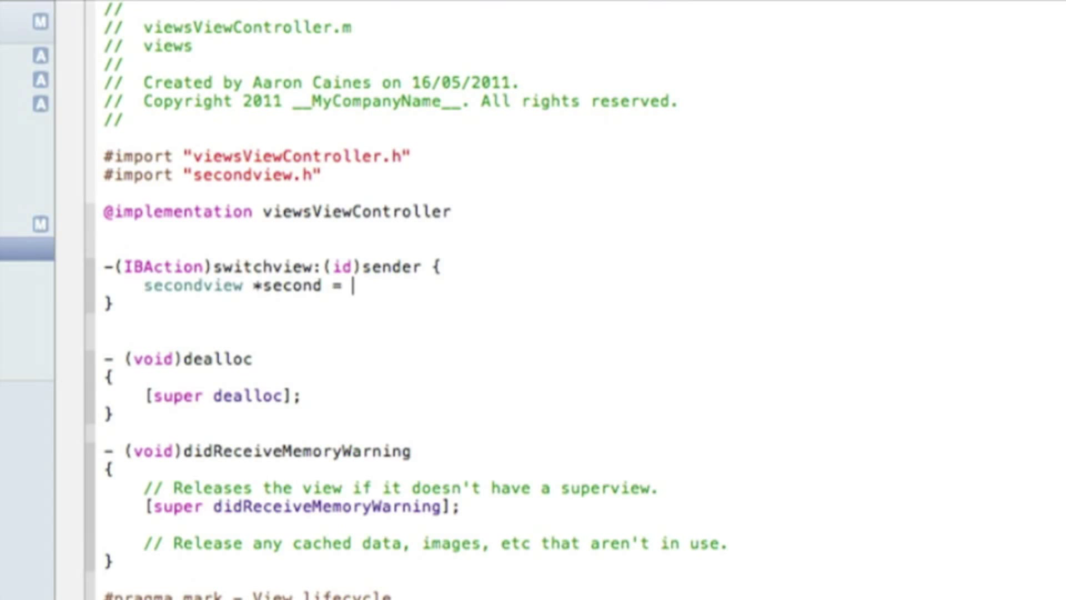
{"action": "type", "text": "[["}
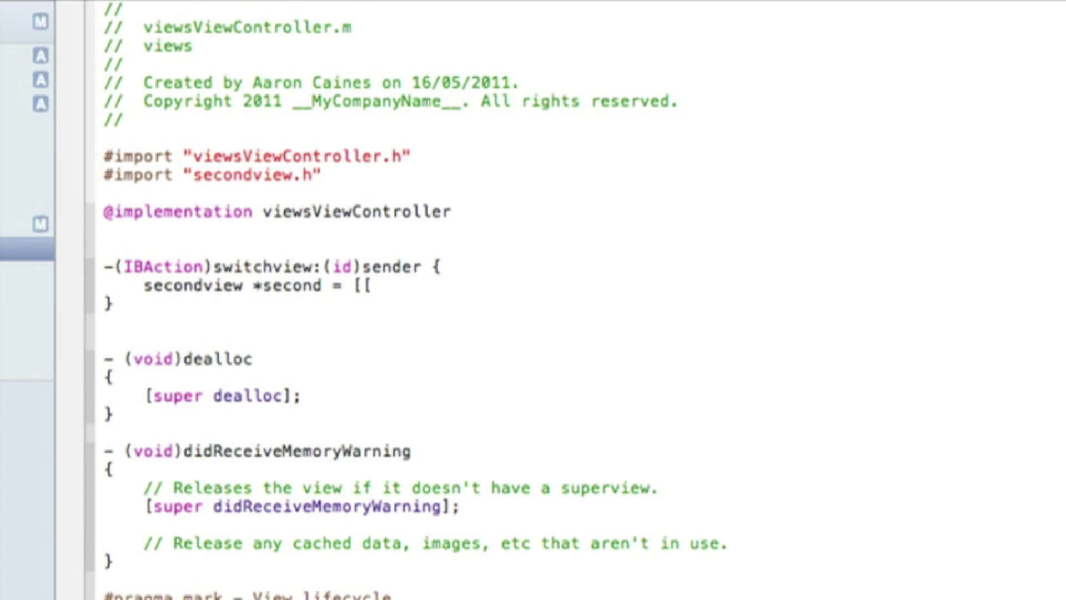
{"action": "type", "text": "secondview"}
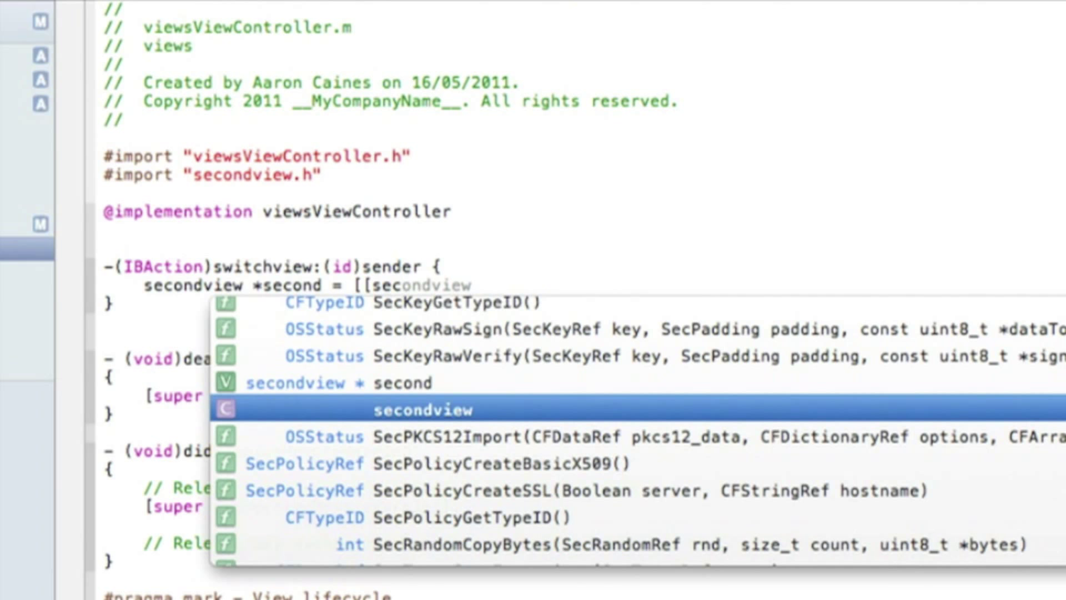
{"action": "type", "text": "a"}
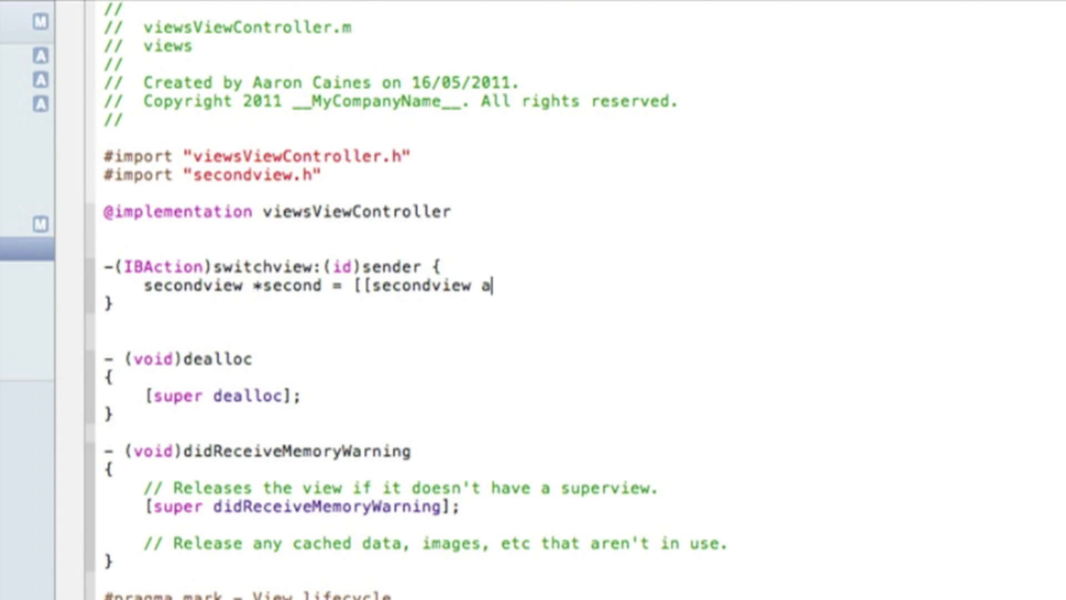
{"action": "type", "text": "lloc"}
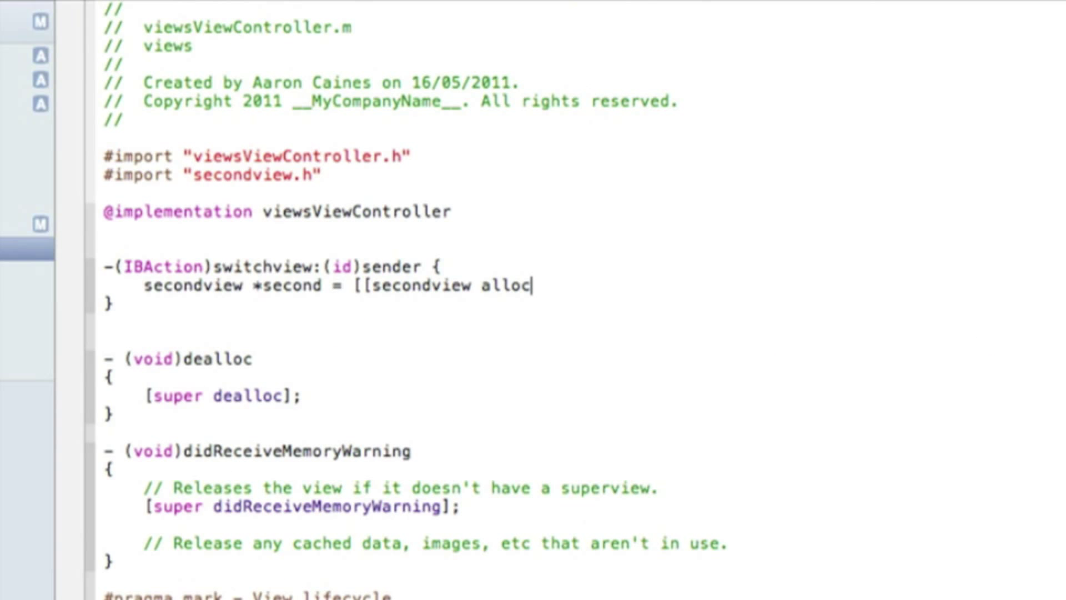
{"action": "type", "text": "]"}
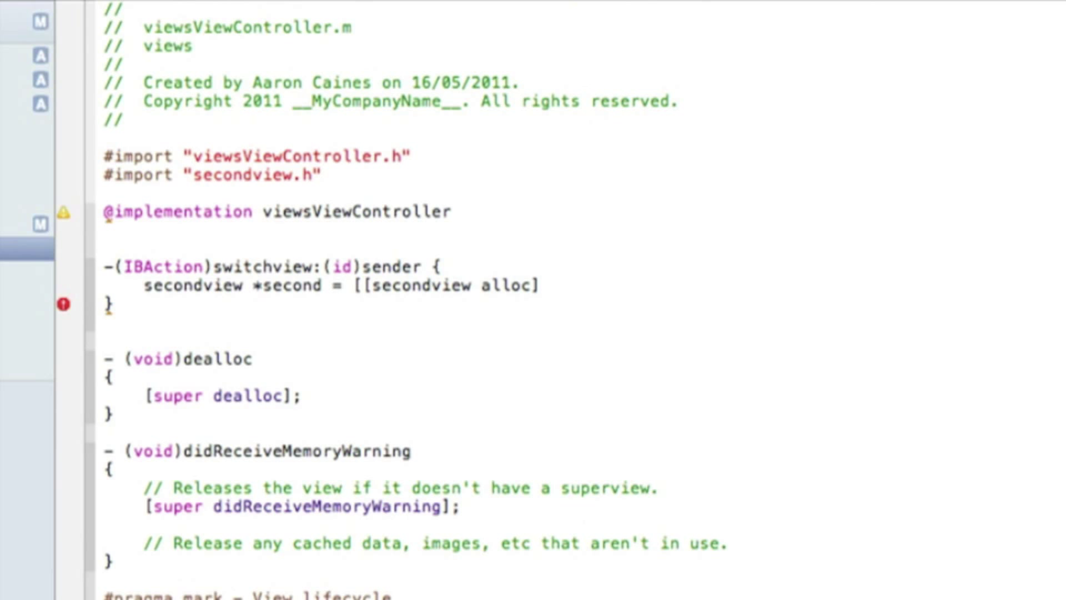
Complete it with initWithNibName:nil bundle:nil]; and start a new line
{"action": "type", "text": "init"}
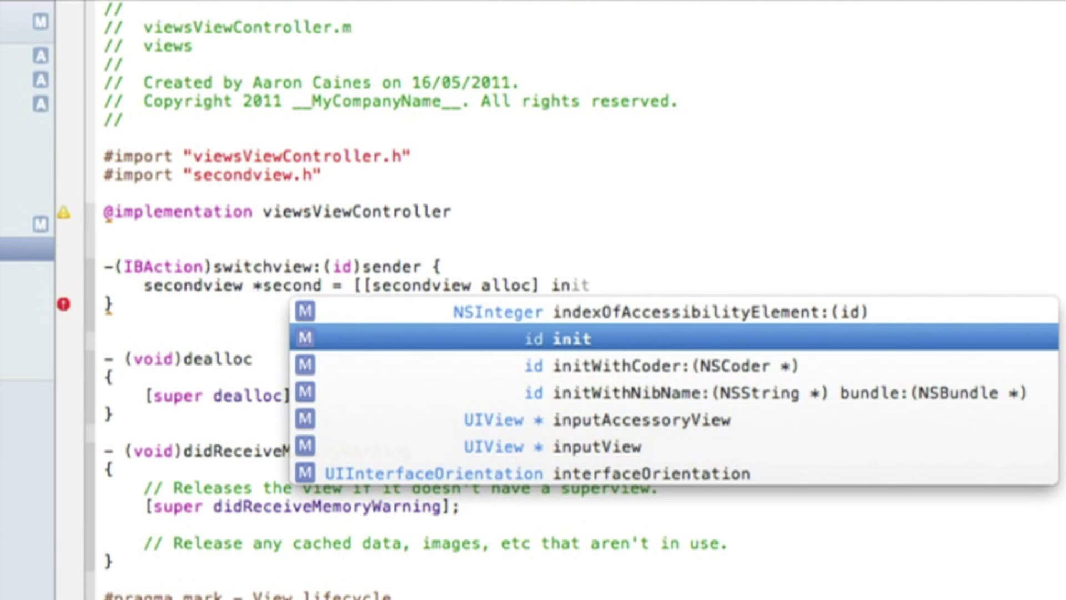
{"action": "type", "text": "W"}
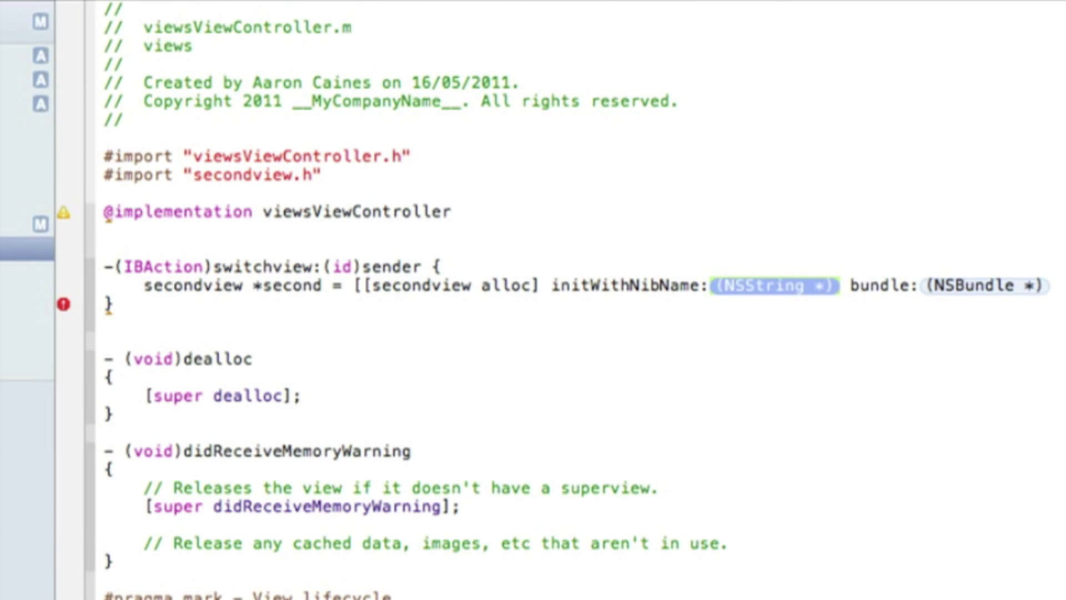
{"action": "type", "text": "nil"}
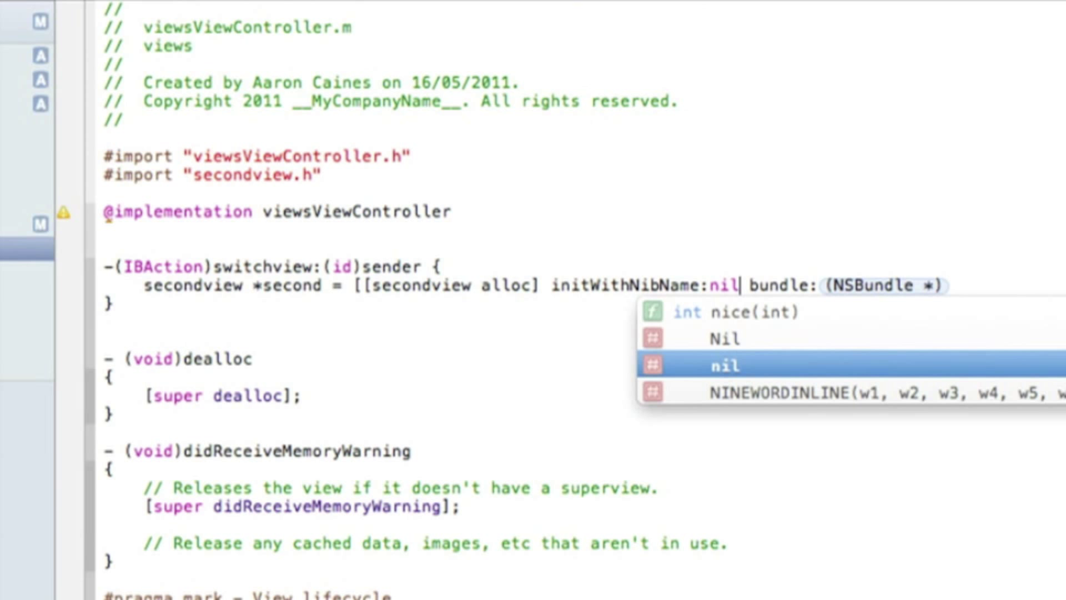
{"action": "key", "text": "Escape"}
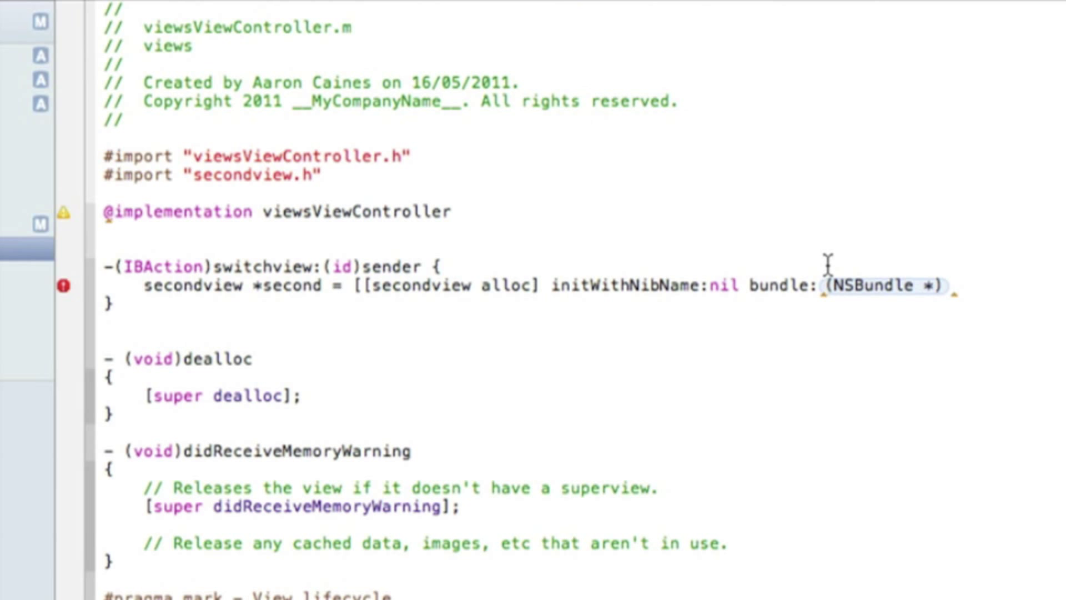
{"action": "type", "text": "nil]"}
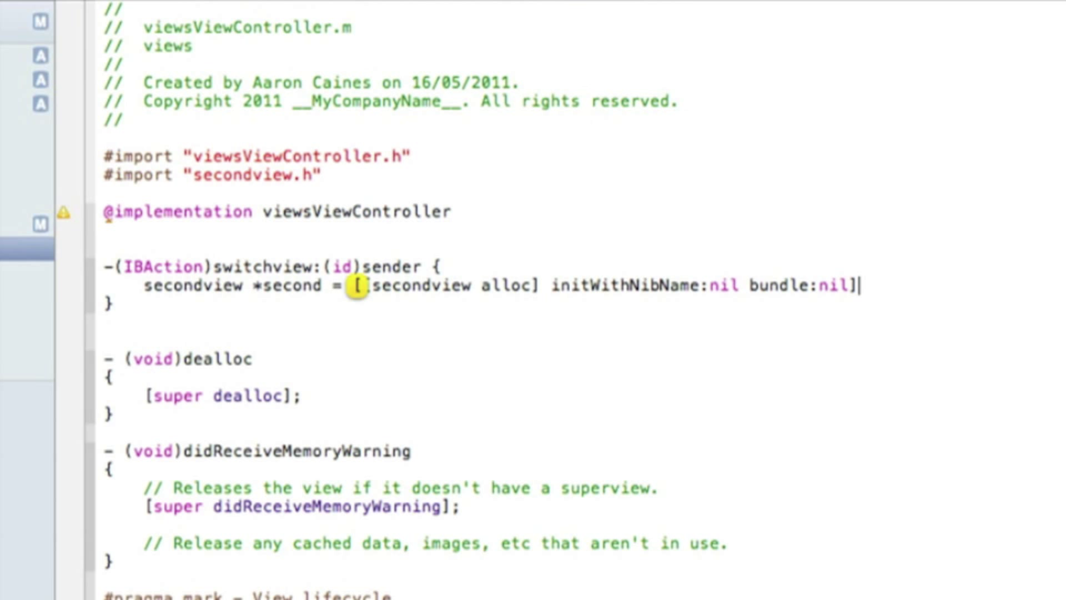
{"action": "type", "text": "["}
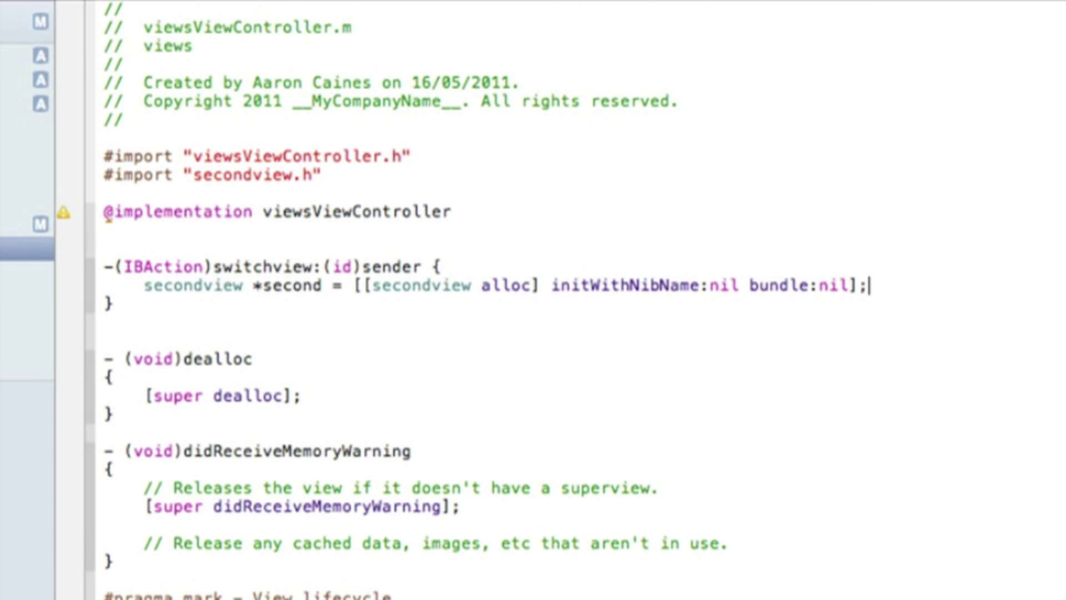
{"action": "key", "text": "Return"}
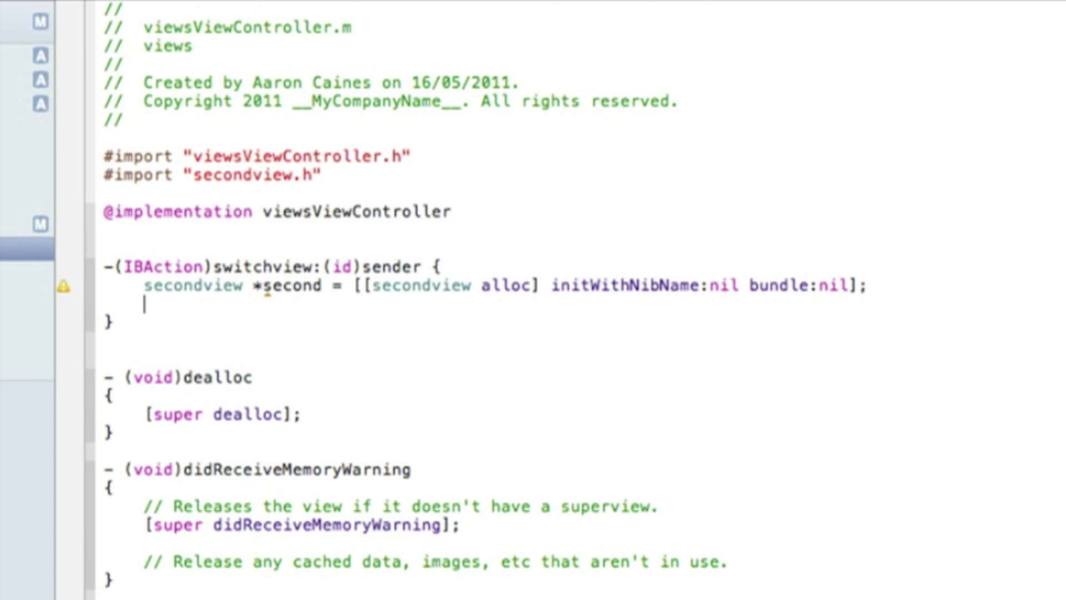
Add [self presentModalViewController:second animated:YES]; to switchview
{"action": "type", "text": "[self"}
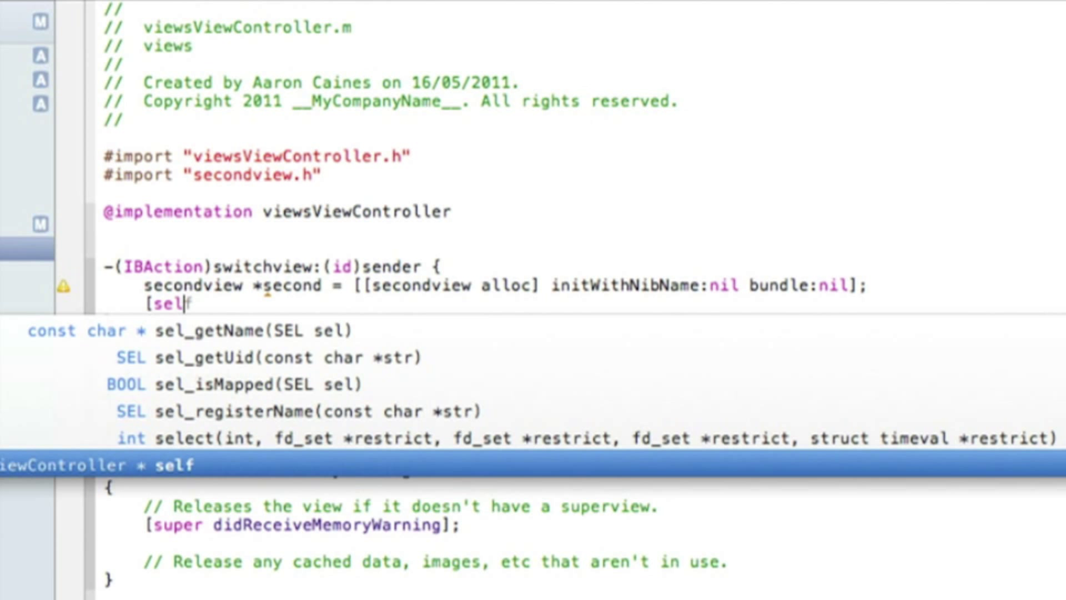
{"action": "type", "text": "p"}
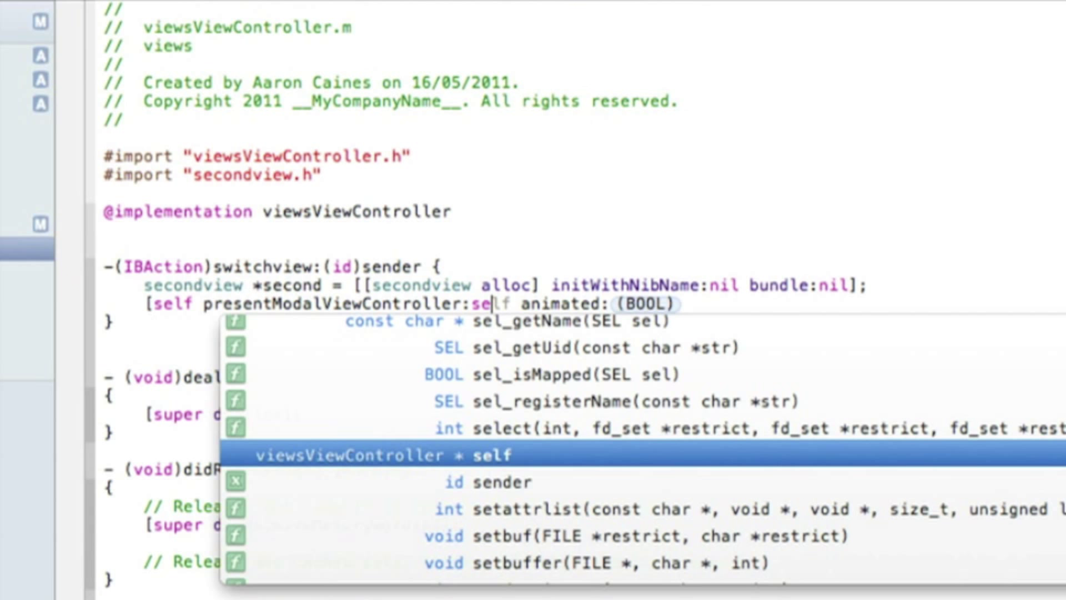
{"action": "type", "text": "second"}
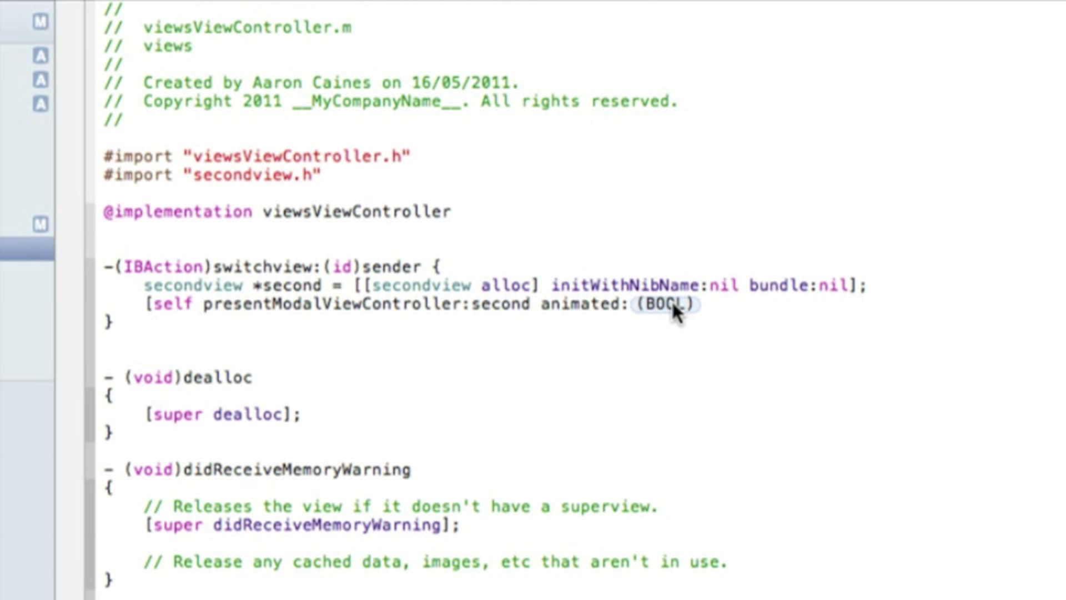
{"action": "type", "text": "YES"}
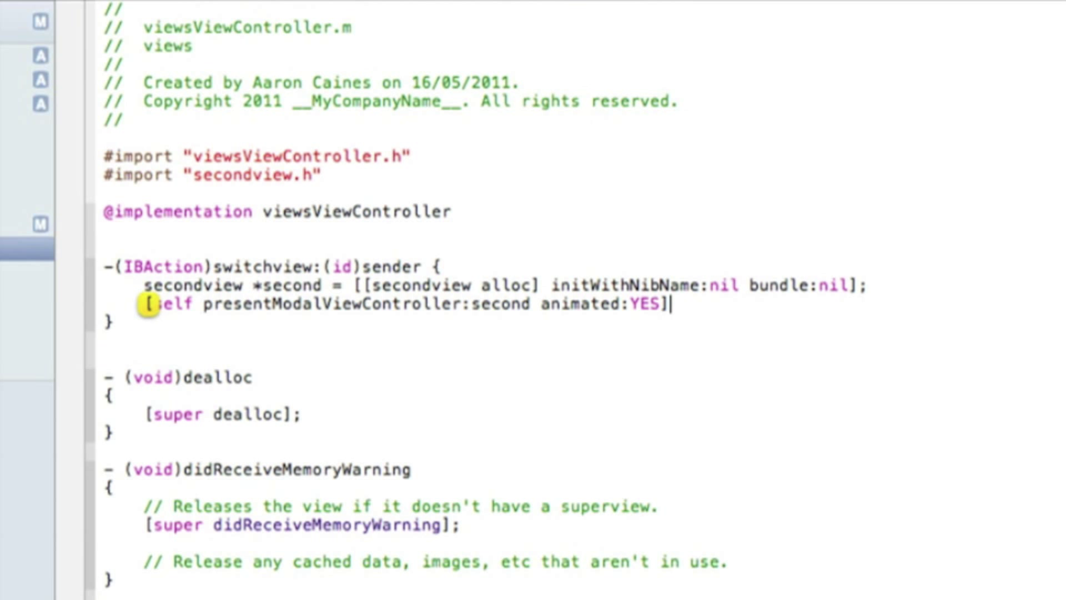
{"action": "type", "text": ";"}
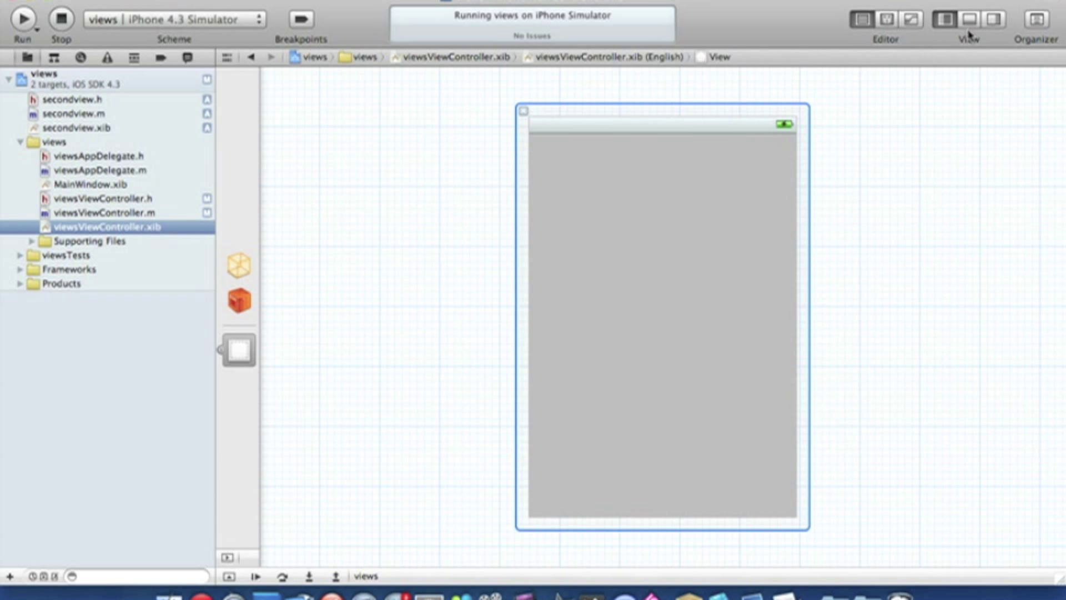
{"action": "mouse_move", "coordinate": [997, 32]}
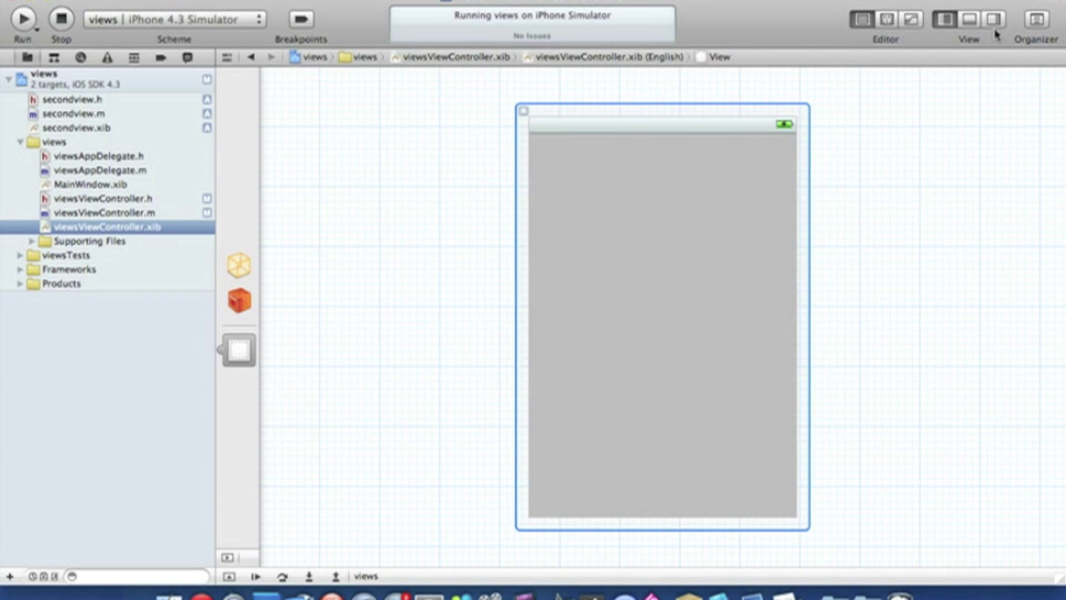
{"action": "mouse_move", "coordinate": [989, 22]}
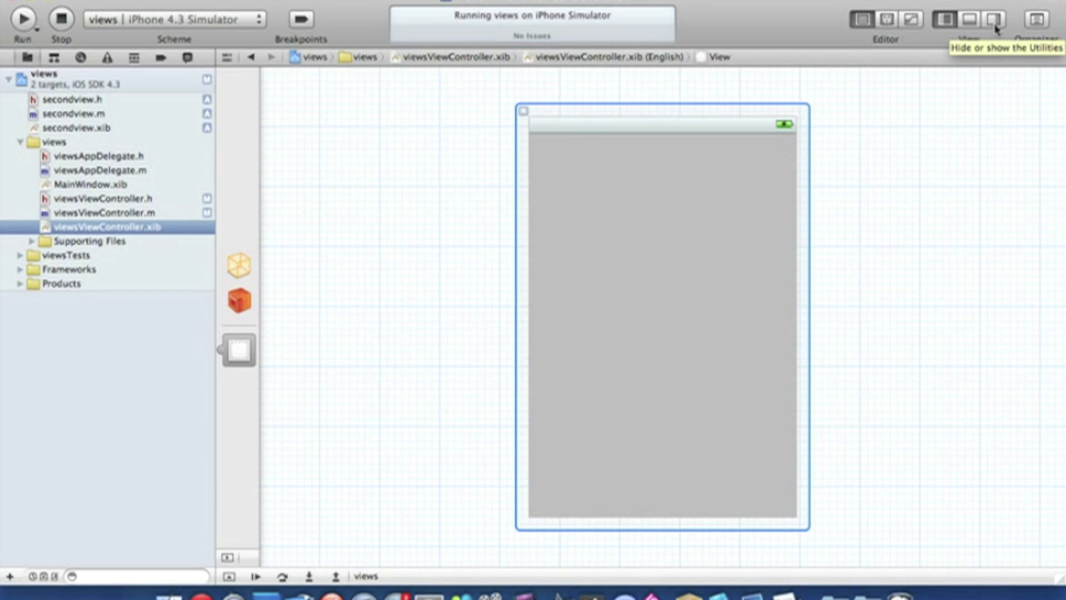
Show the Utilities panel and place a Round Rect Button near the top of the view
{"action": "left_click", "coordinate": [988, 20]}
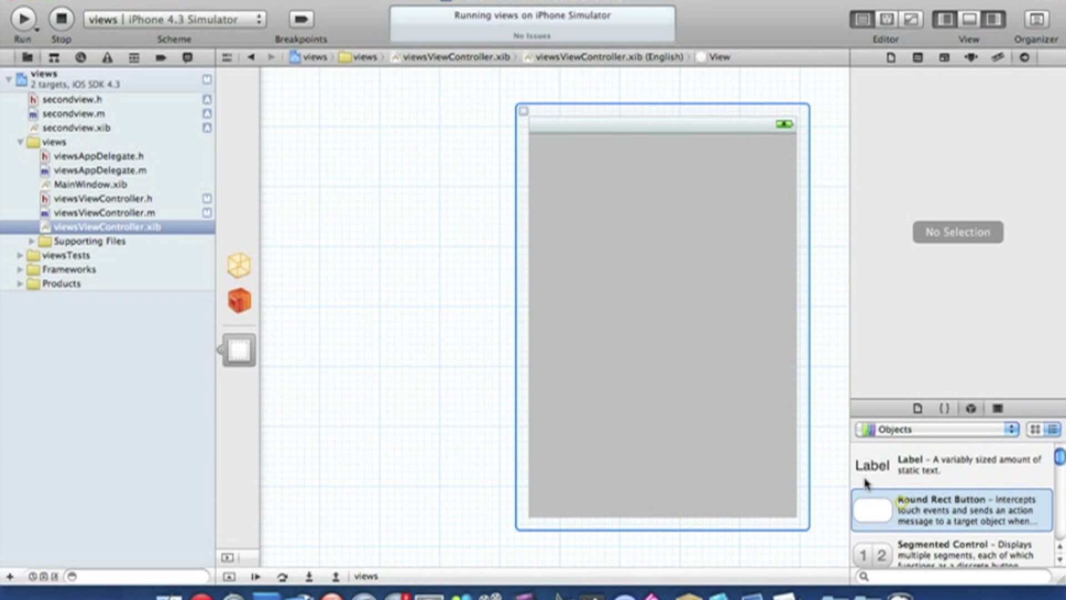
{"action": "left_click_drag", "start_coordinate": [872, 509], "coordinate": [651, 331]}
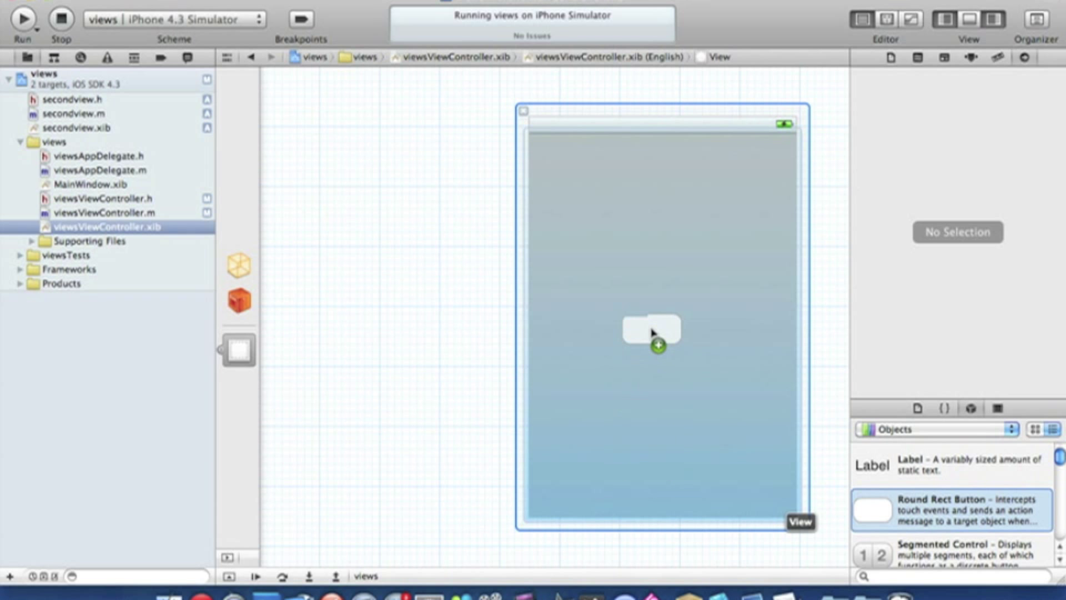
{"action": "left_click_drag", "start_coordinate": [650, 333], "coordinate": [661, 167]}
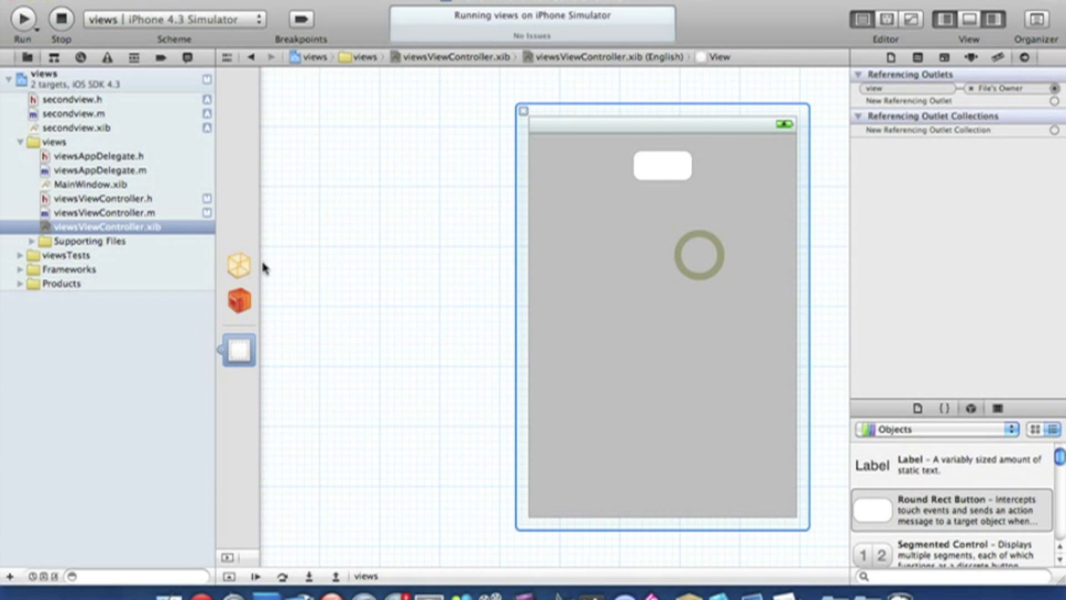
Connect the button's Touch Down event to File's Owner's switchview action
{"action": "left_click", "coordinate": [239, 266]}
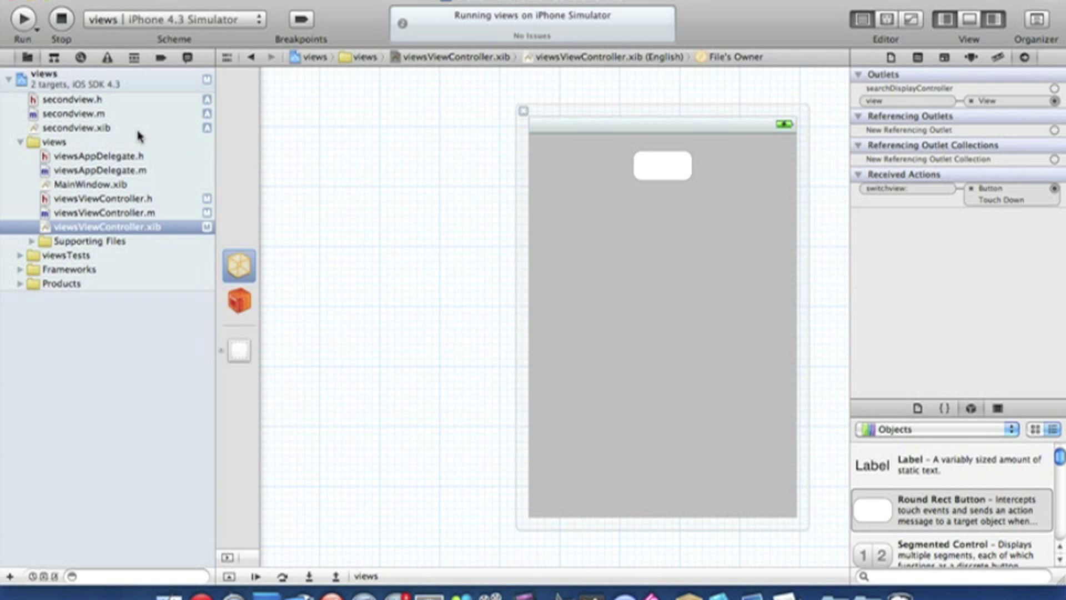
{"action": "mouse_move", "coordinate": [84, 213]}
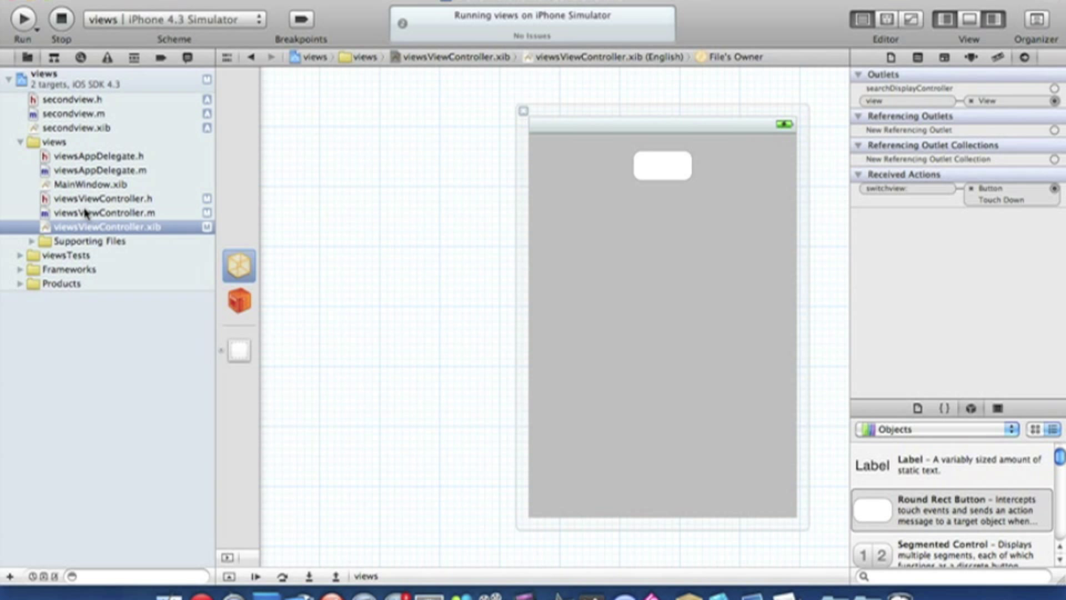
Declare -(IBAction)switchback:(id)sender; in secondview.h, then reopen viewsViewController.m
{"action": "left_click", "coordinate": [74, 113]}
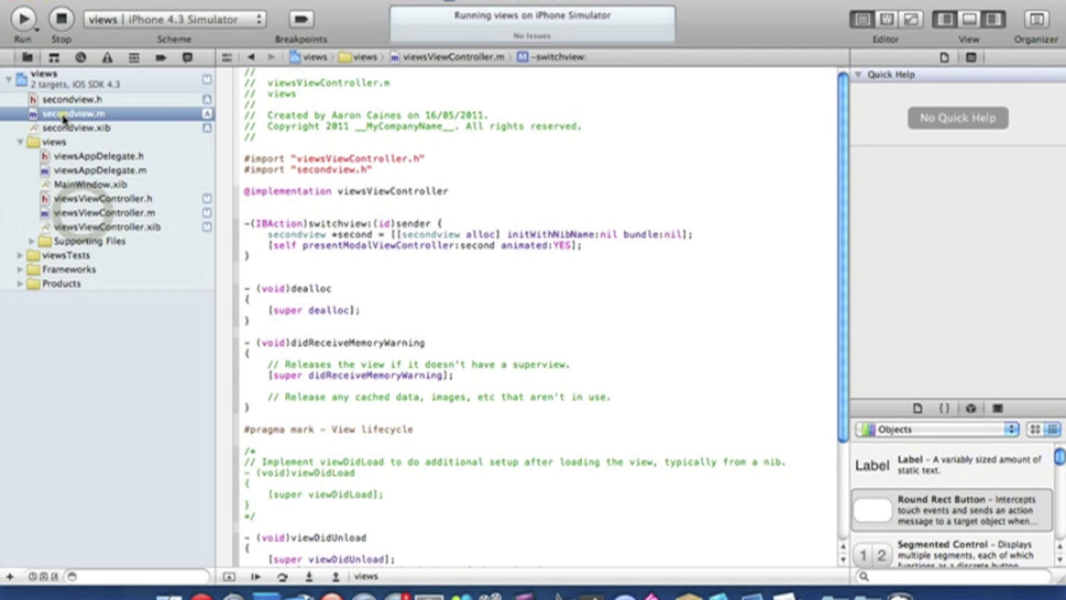
{"action": "left_click", "coordinate": [78, 101]}
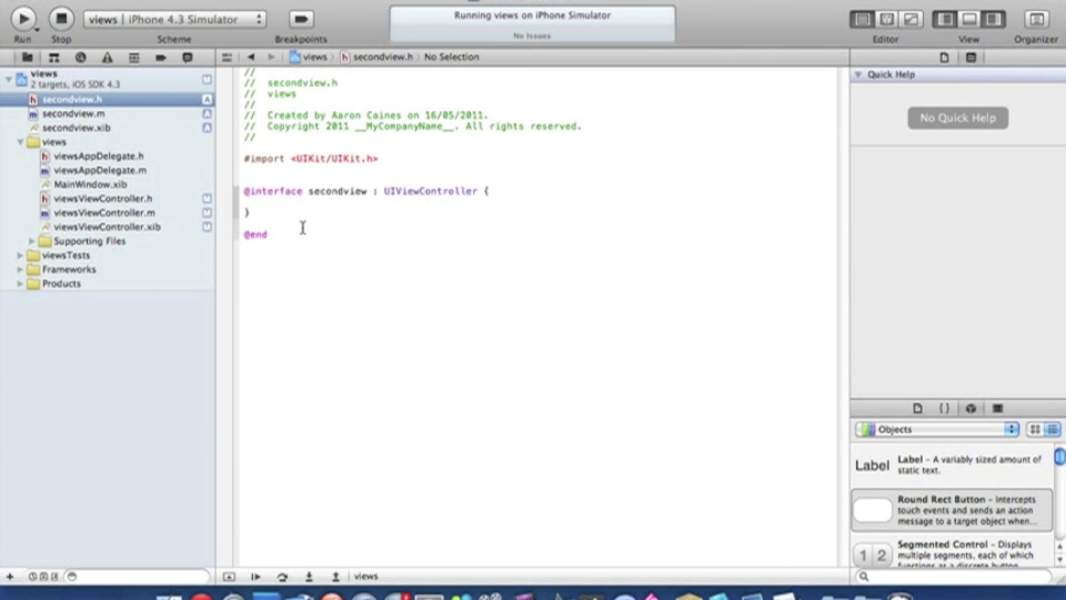
{"action": "left_click", "coordinate": [293, 219]}
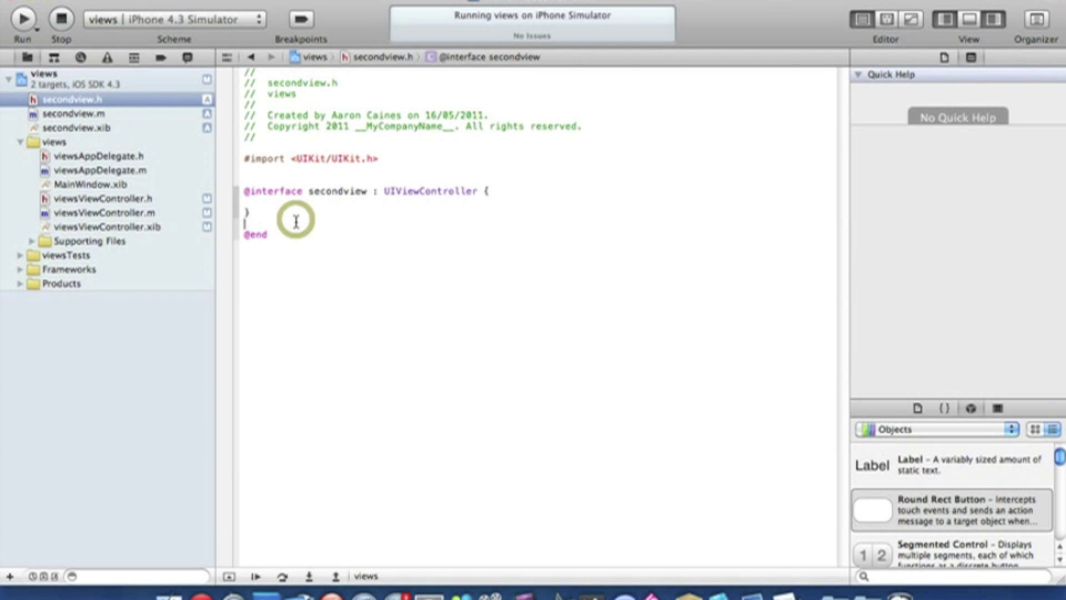
{"action": "type", "text": "-("}
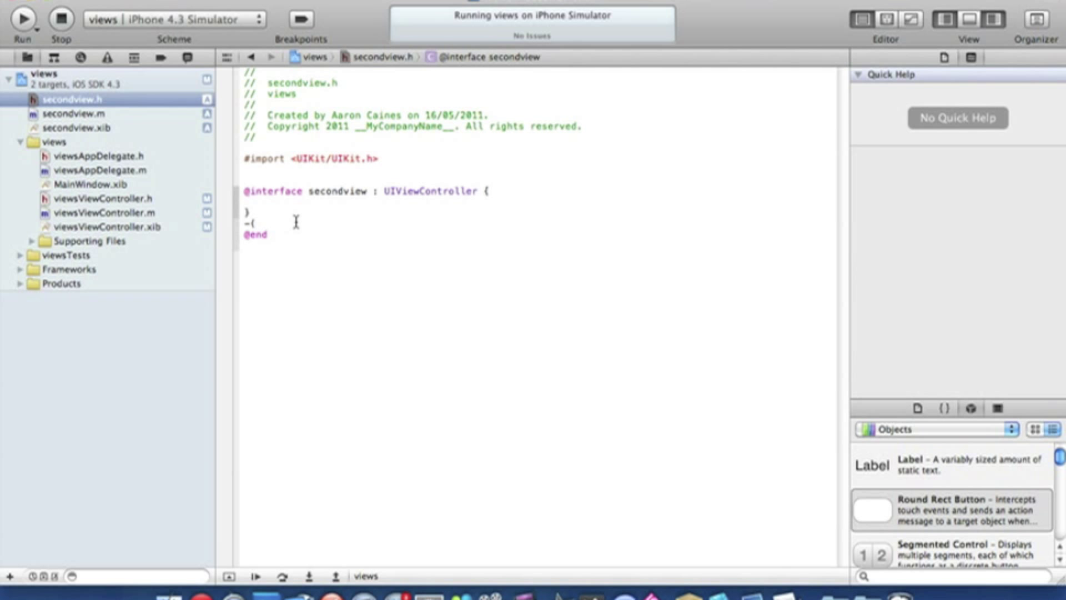
{"action": "type", "text": "IBAction"}
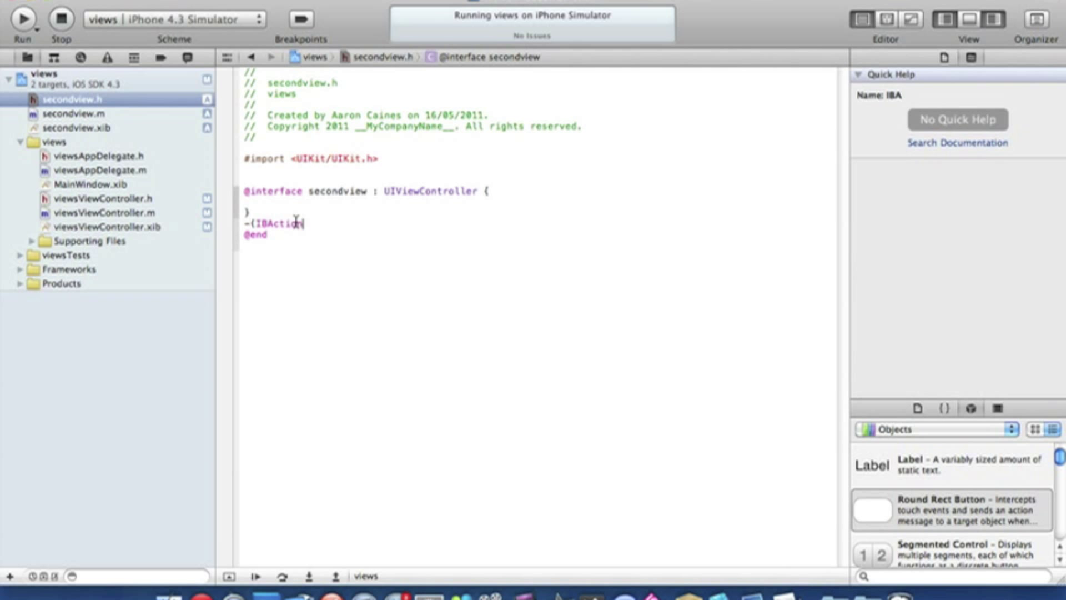
{"action": "type", "text": "s"}
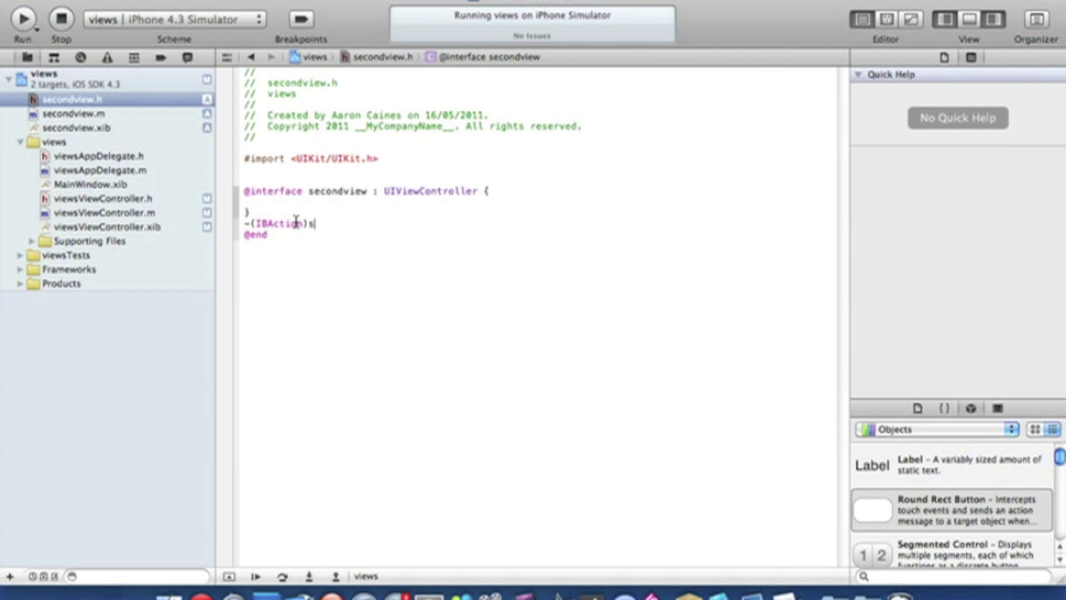
{"action": "type", "text": "witch"}
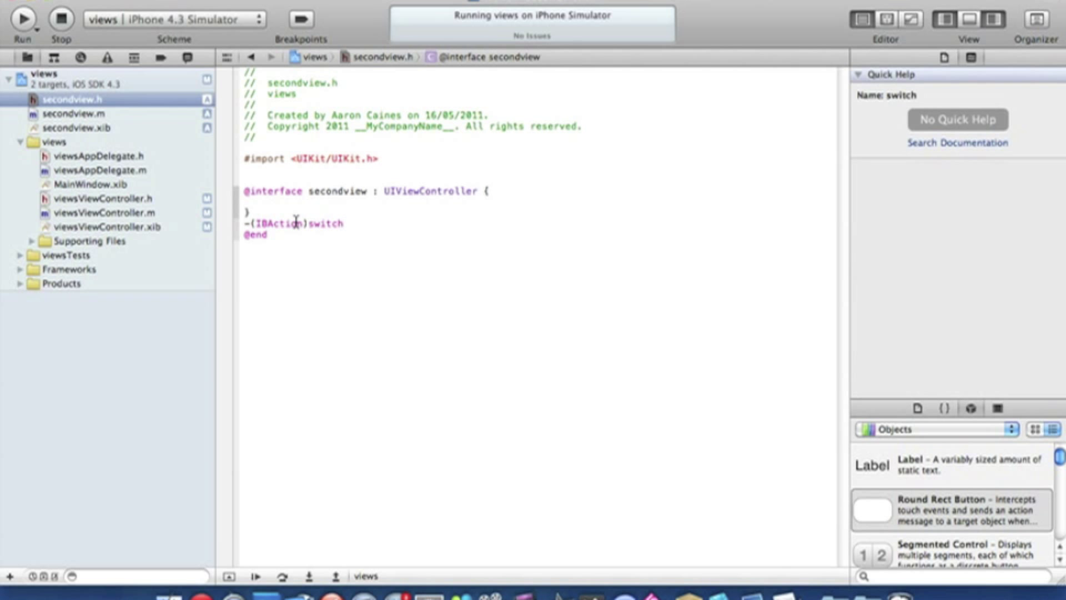
{"action": "type", "text": "back"}
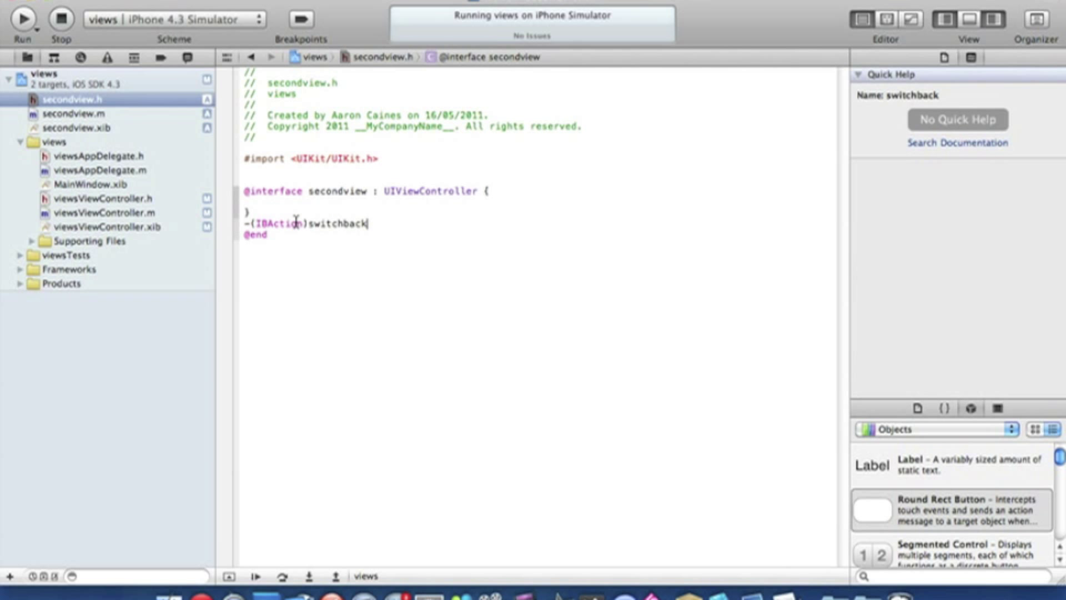
{"action": "type", "text": ":(id"}
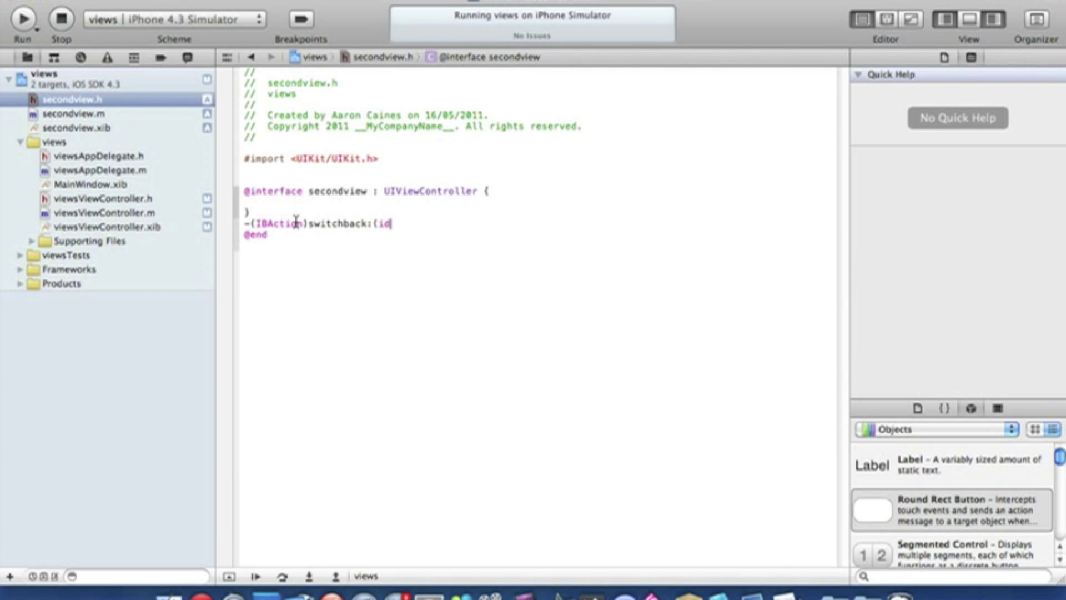
{"action": "type", "text": "sen"}
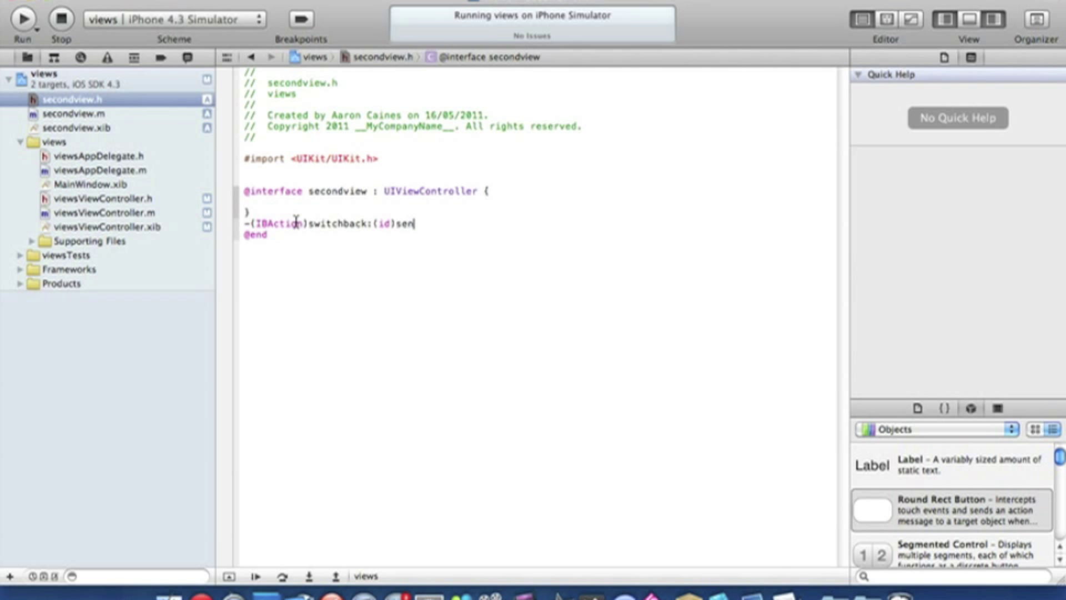
{"action": "type", "text": "der;"}
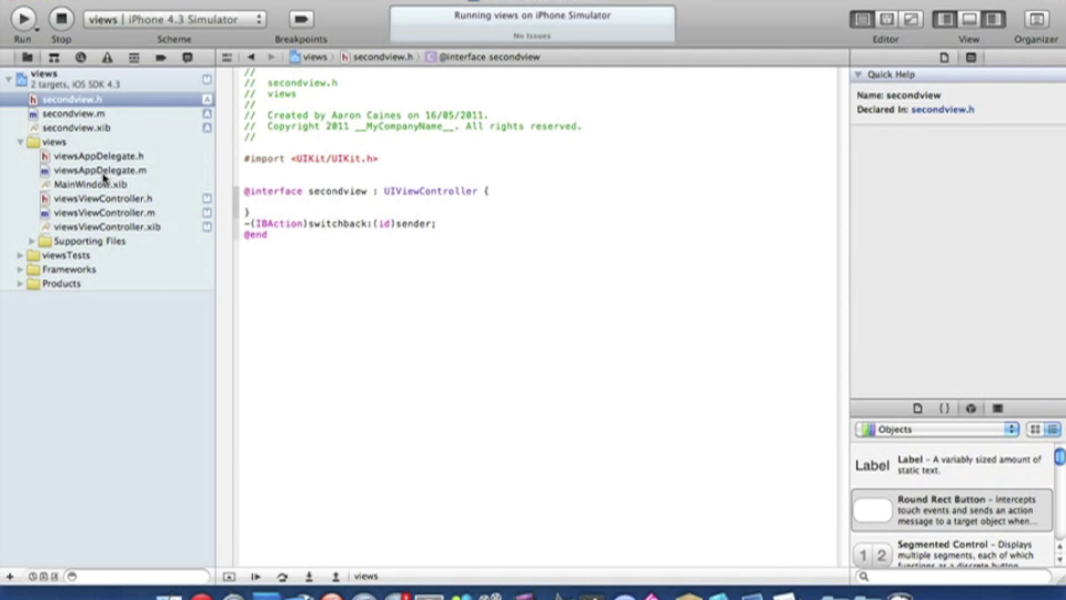
{"action": "left_click", "coordinate": [97, 212]}
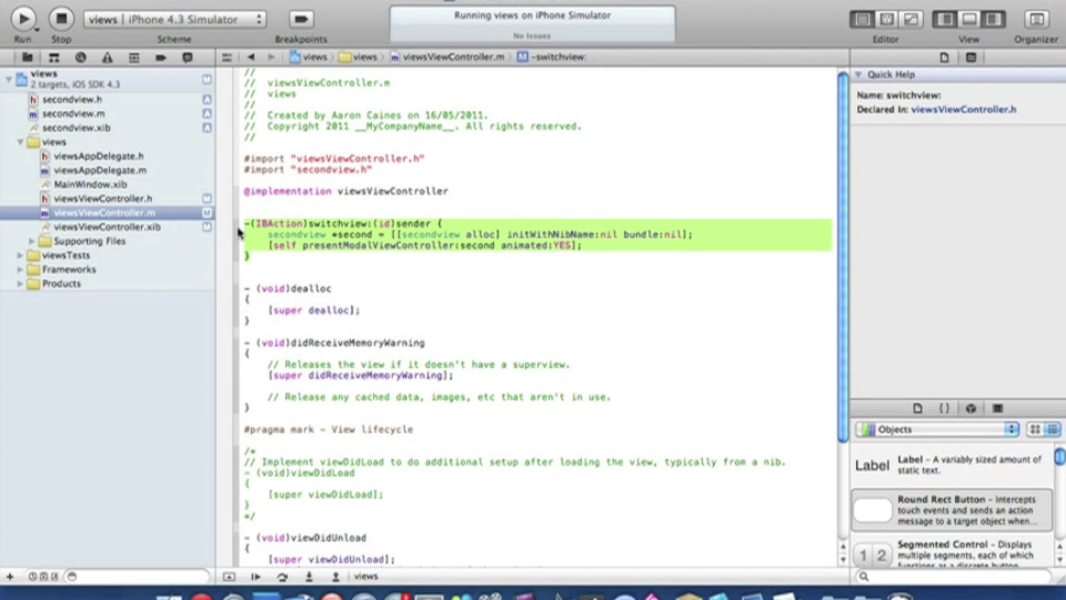
Add #import "viewsViewController.h" to secondview.m
{"action": "left_click", "coordinate": [75, 113]}
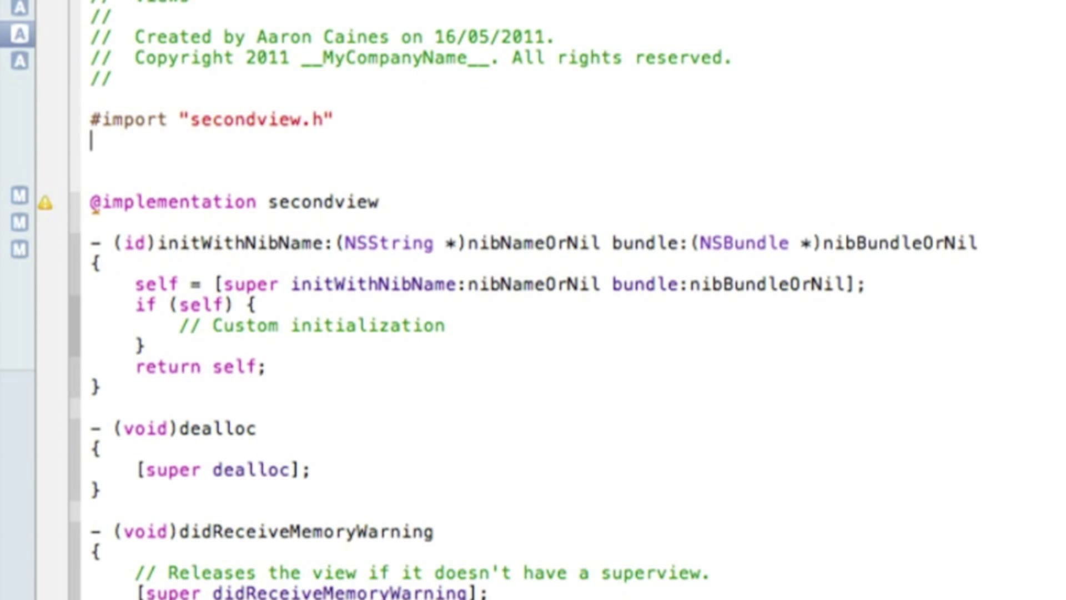
{"action": "type", "text": "#"}
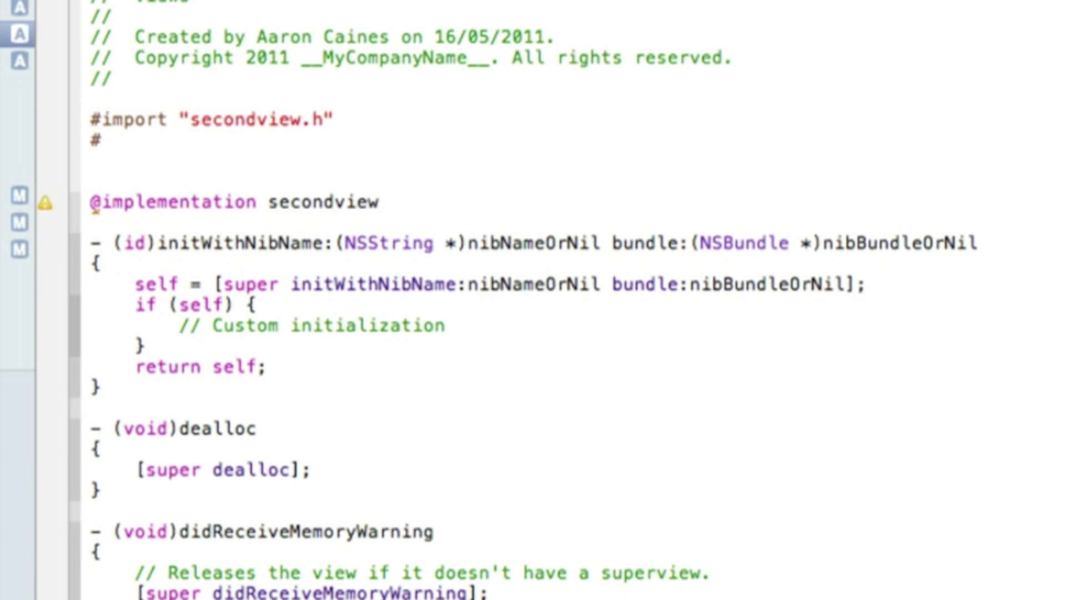
{"action": "type", "text": "import \"header"}
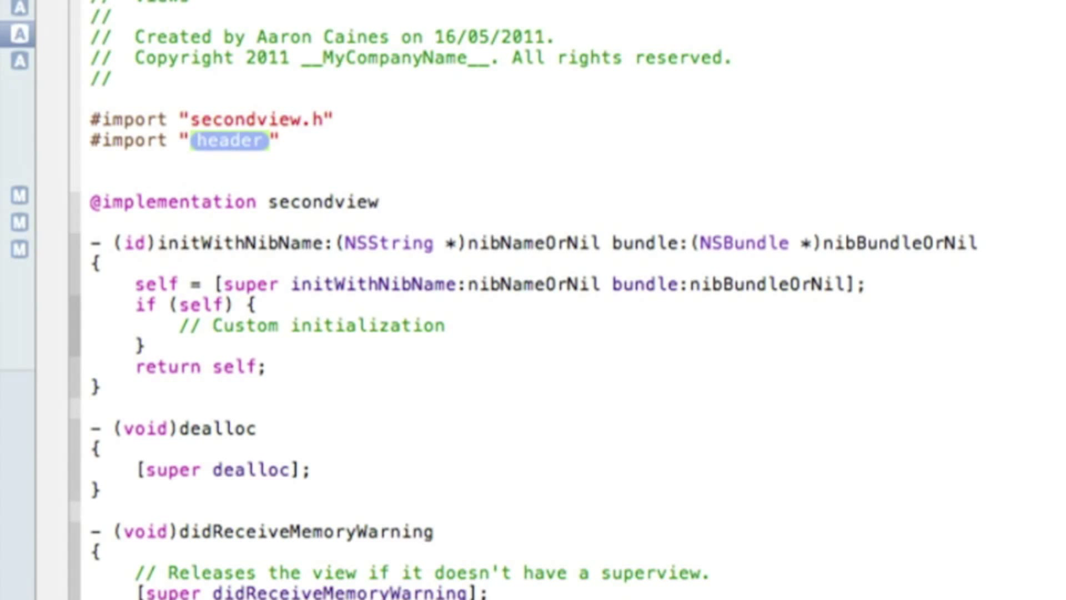
{"action": "type", "text": "v"}
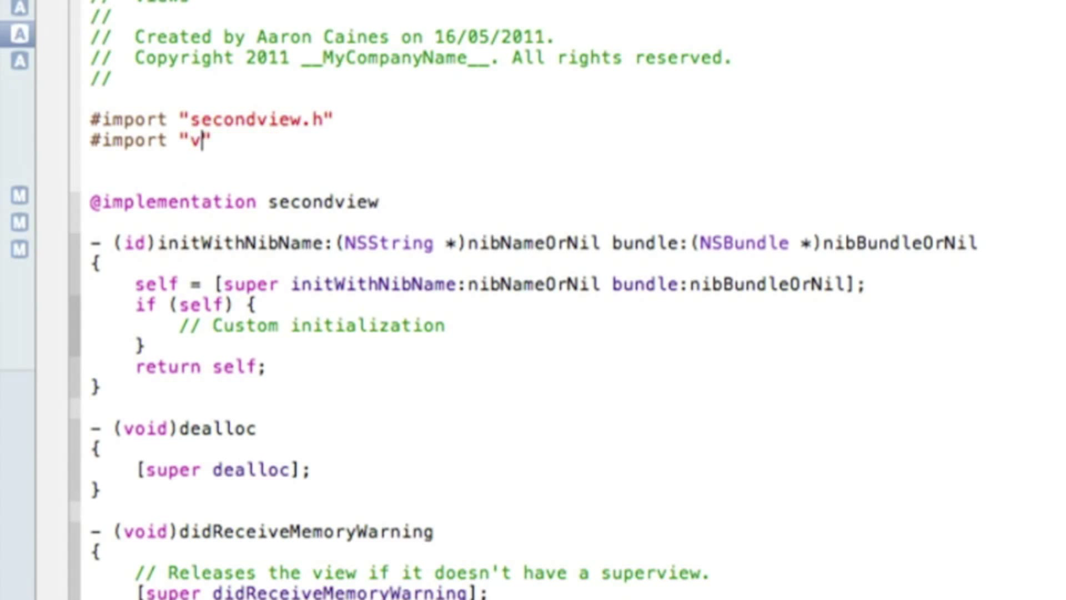
{"action": "type", "text": "iewsViewController.h"}
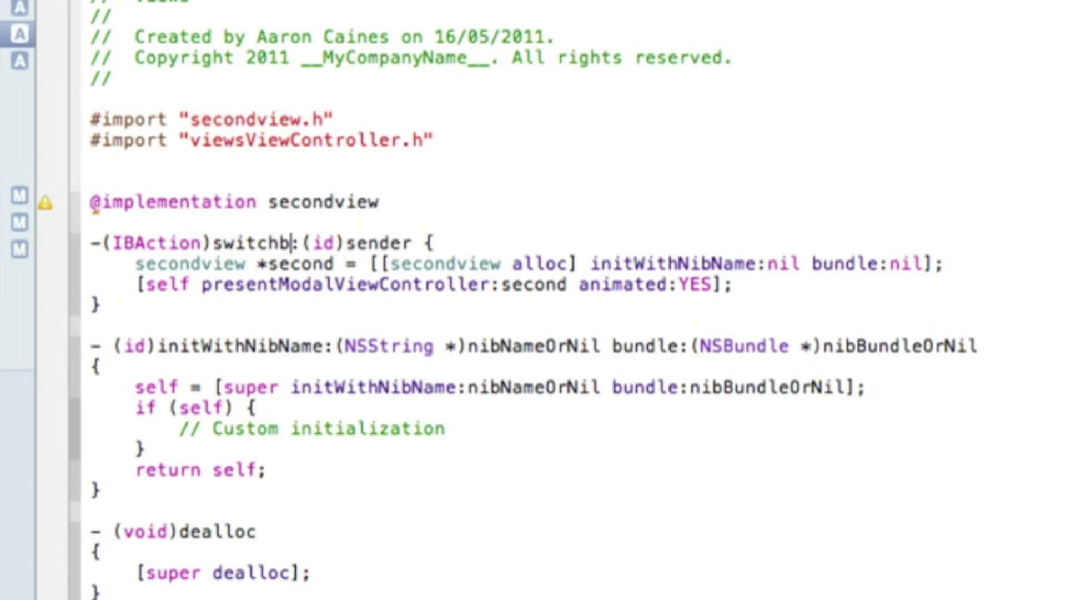
Turn the pasted method into switchback, replacing secondview with viewsViewController
{"action": "type", "text": "ack:(id)sender"}
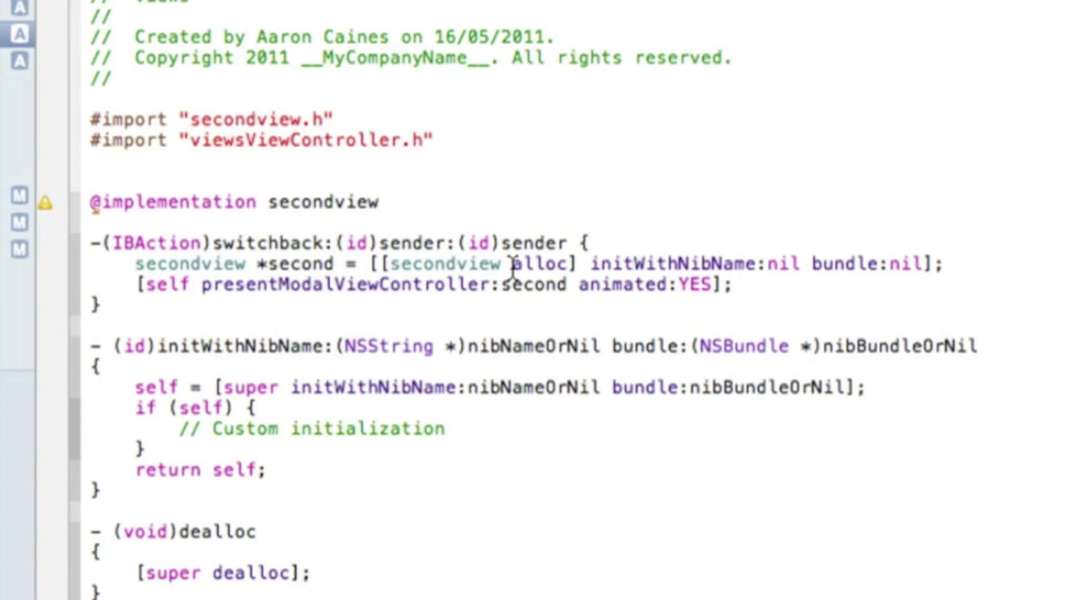
{"action": "double_click", "coordinate": [515, 241]}
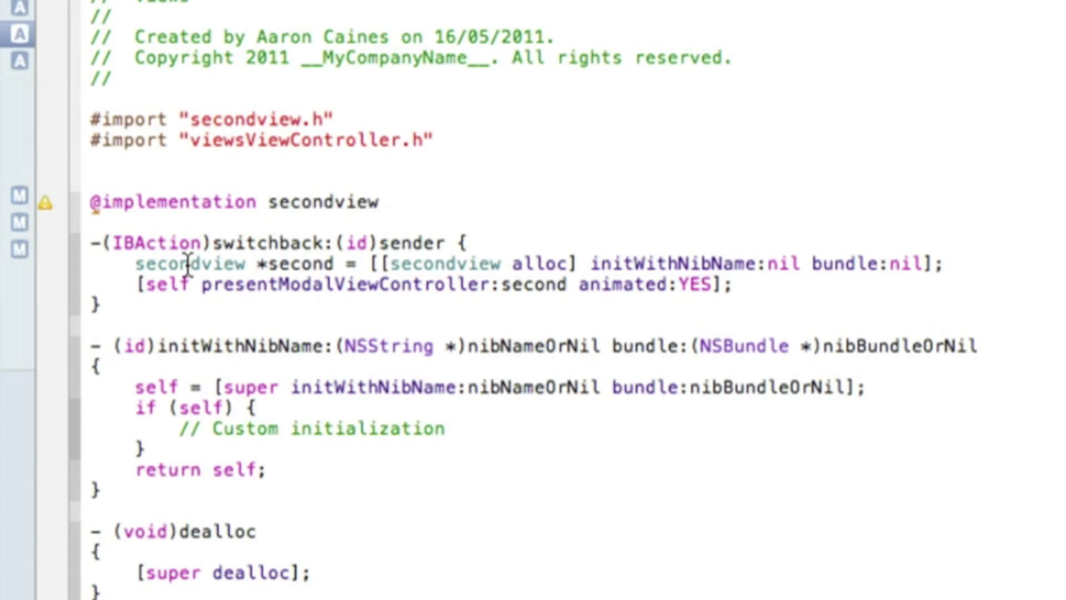
{"action": "double_click", "coordinate": [189, 263]}
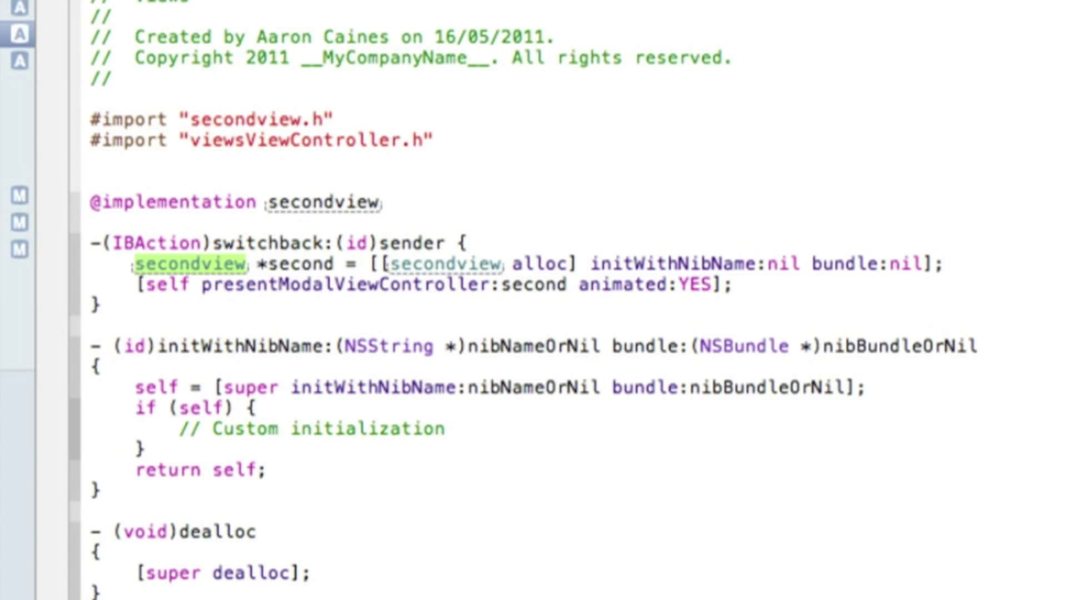
{"action": "type", "text": "viewsViewController"}
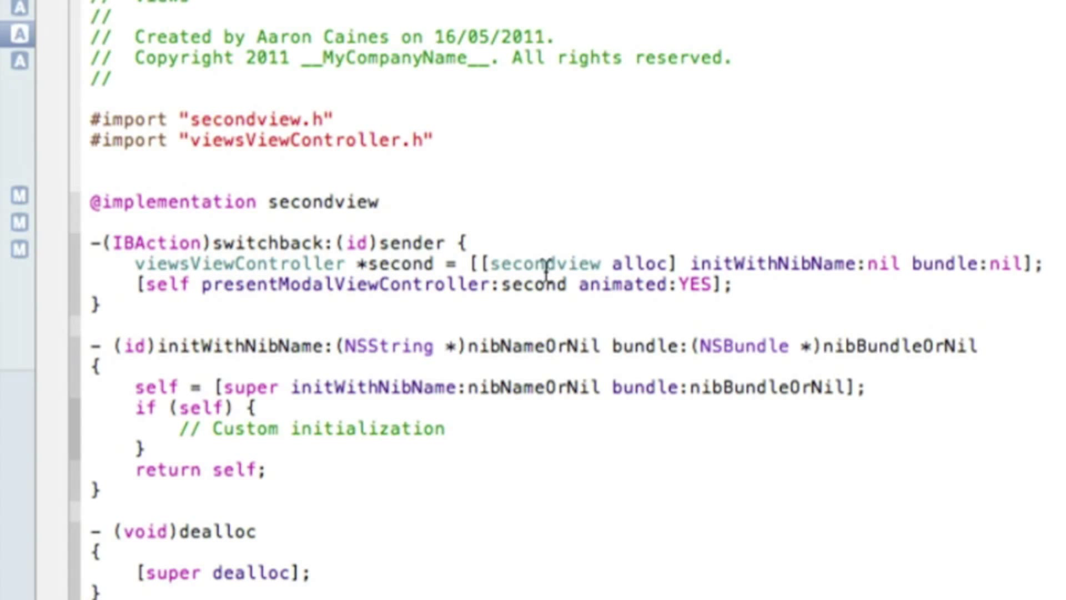
{"action": "type", "text": "viewsViewController"}
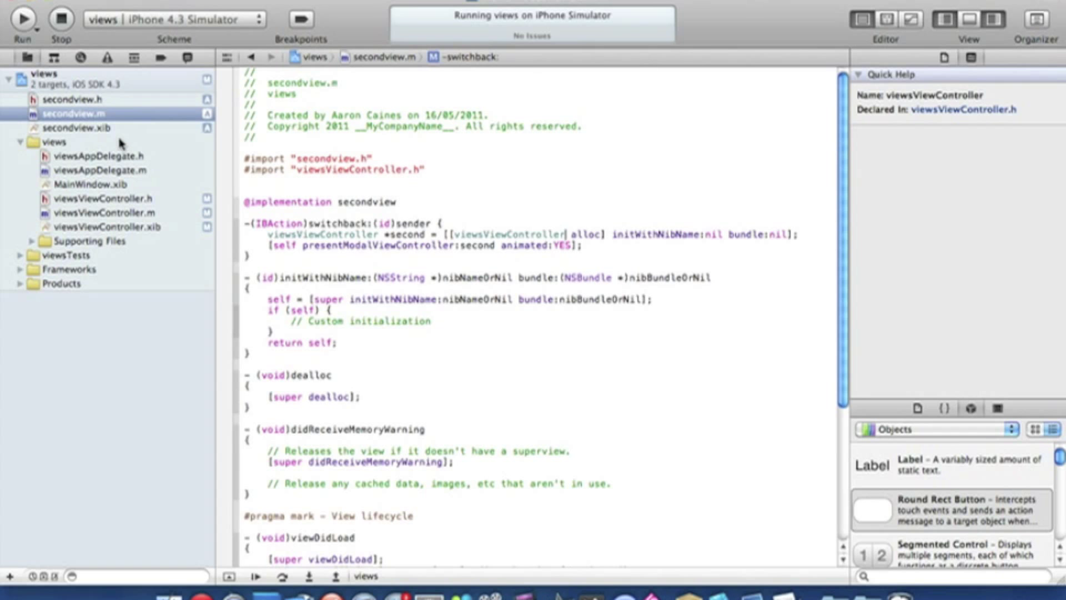
Place a button at the bottom of secondview.xib and link it to switchback
{"action": "left_click", "coordinate": [79, 128]}
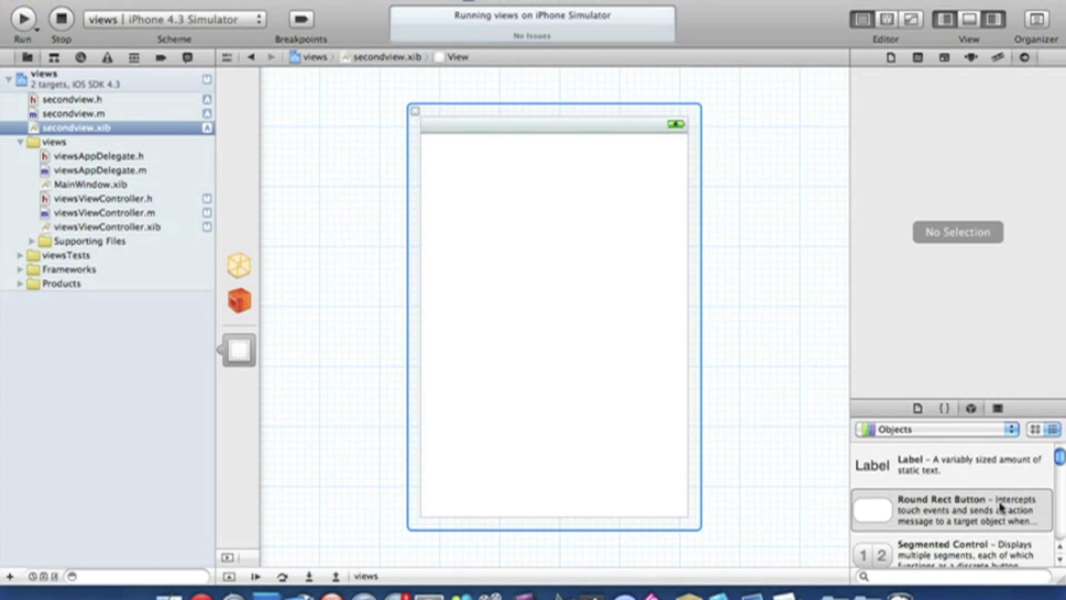
{"action": "left_click_drag", "start_coordinate": [863, 509], "coordinate": [555, 487]}
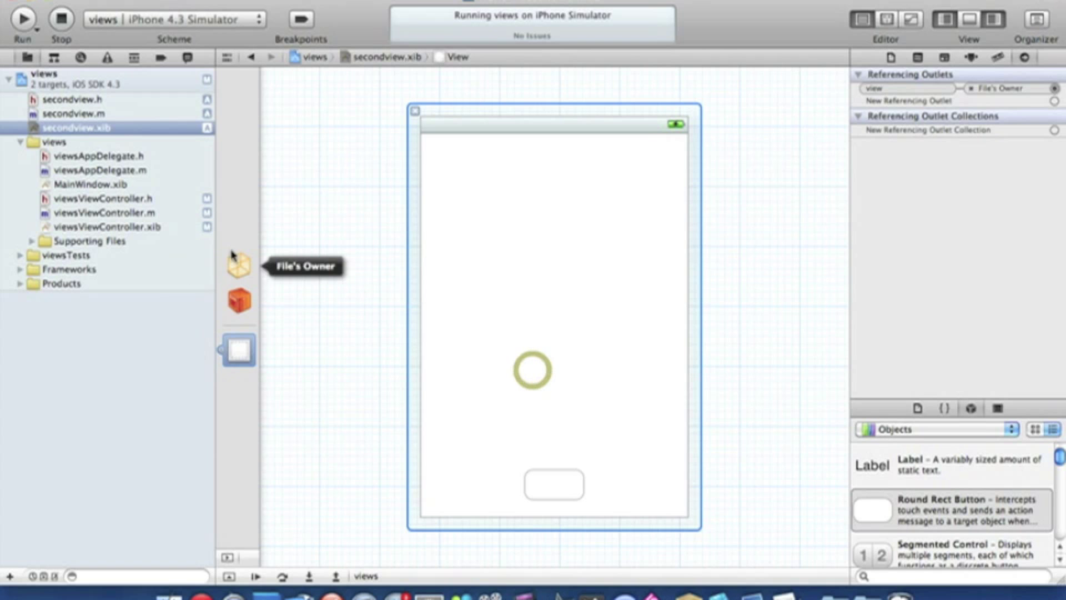
{"action": "left_click", "coordinate": [239, 266]}
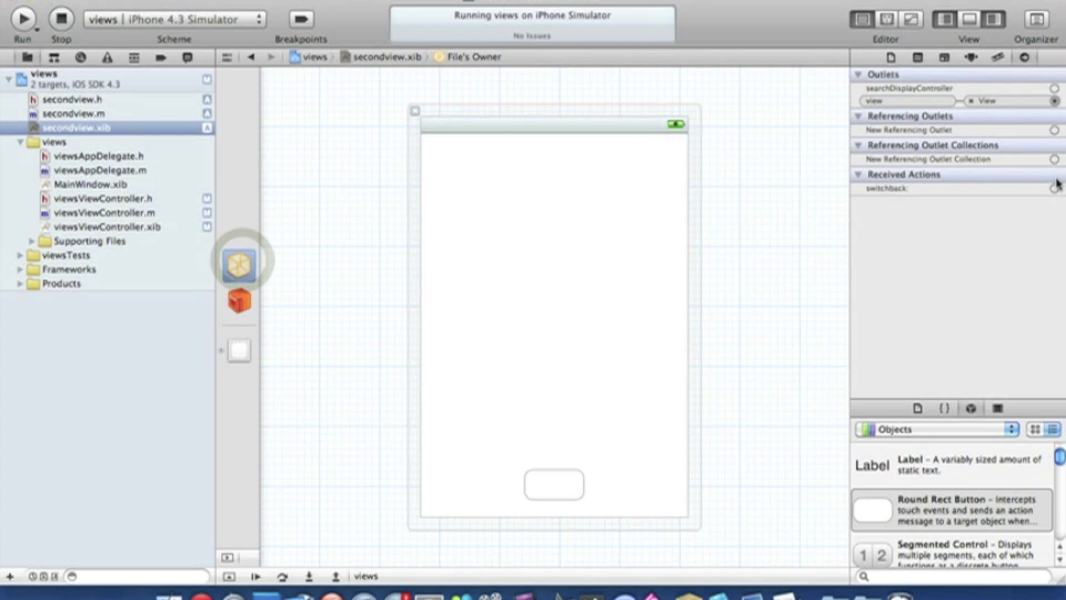
{"action": "left_click_drag", "start_coordinate": [1054, 188], "coordinate": [551, 484]}
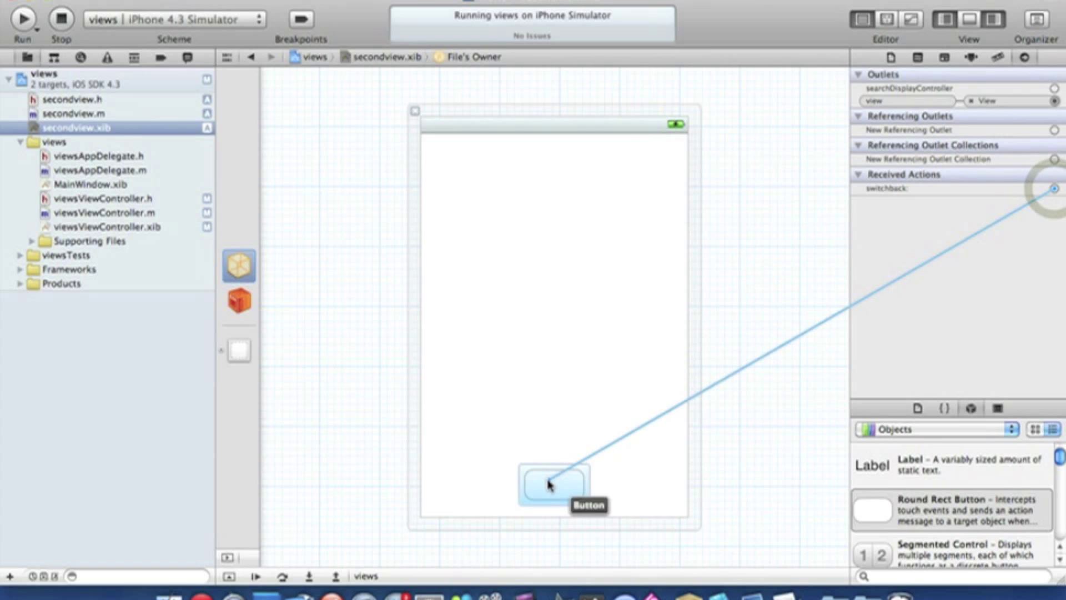
{"action": "left_click_drag", "start_coordinate": [1054, 188], "coordinate": [597, 469]}
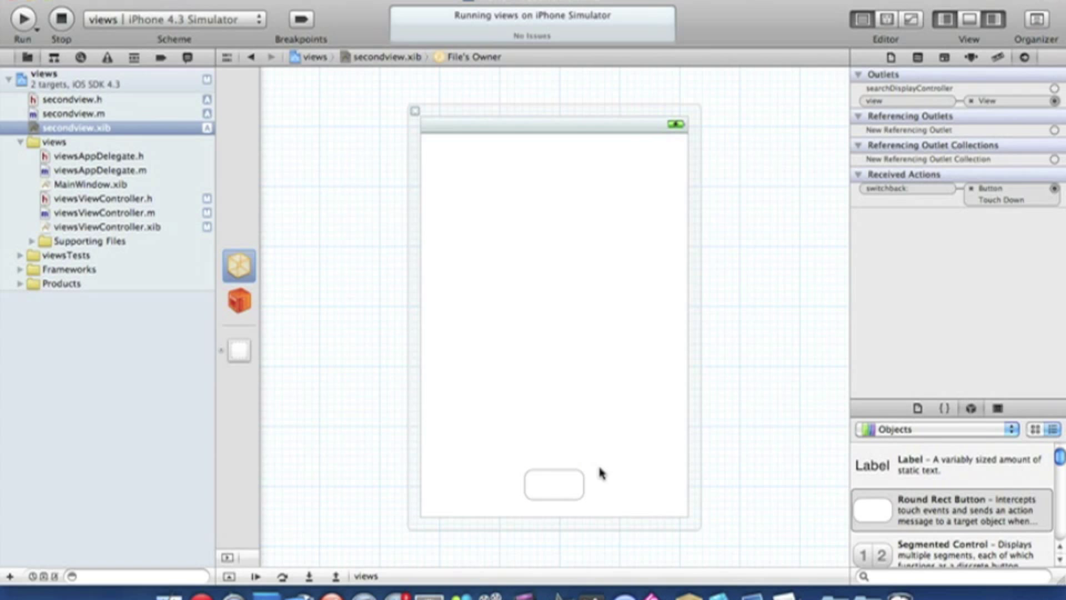
{"action": "mouse_move", "coordinate": [332, 160]}
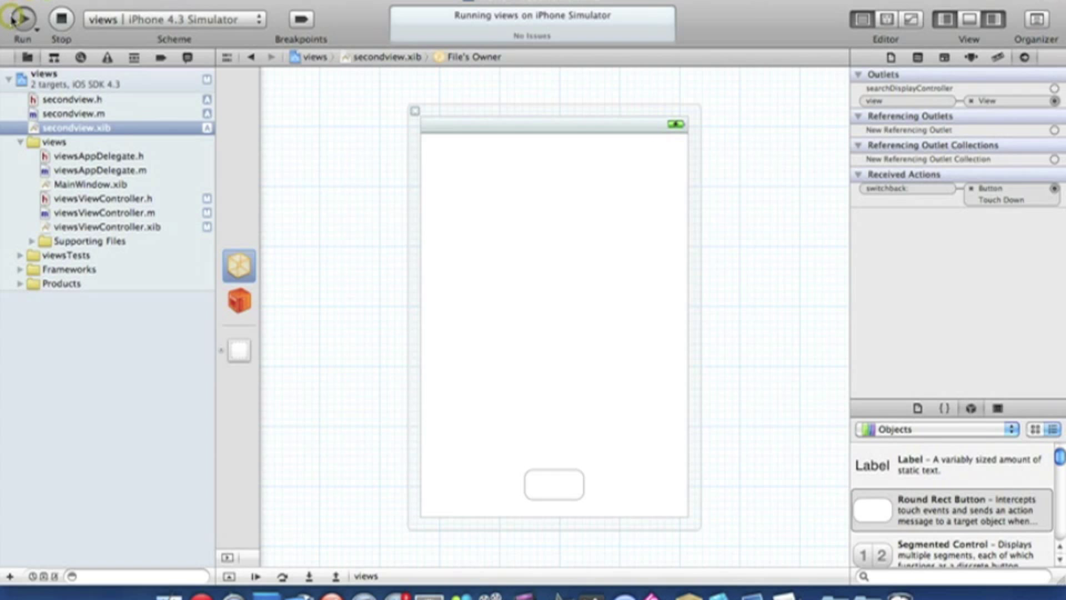
Build and run the two-view app in the iPhone Simulator to reach its grey first screen
{"action": "left_click", "coordinate": [23, 18]}
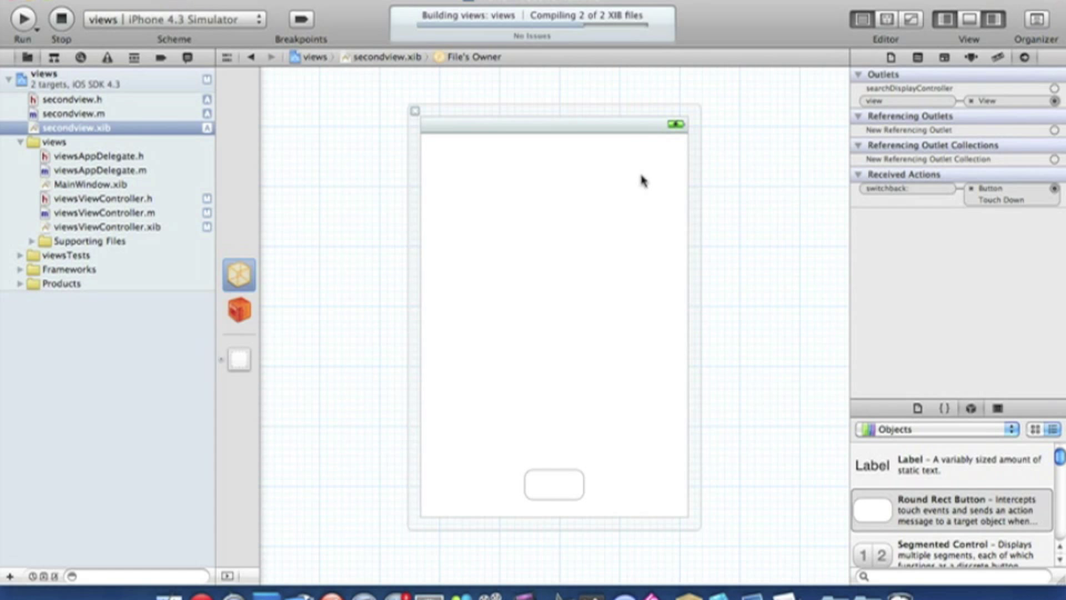
{"action": "left_click", "coordinate": [25, 18]}
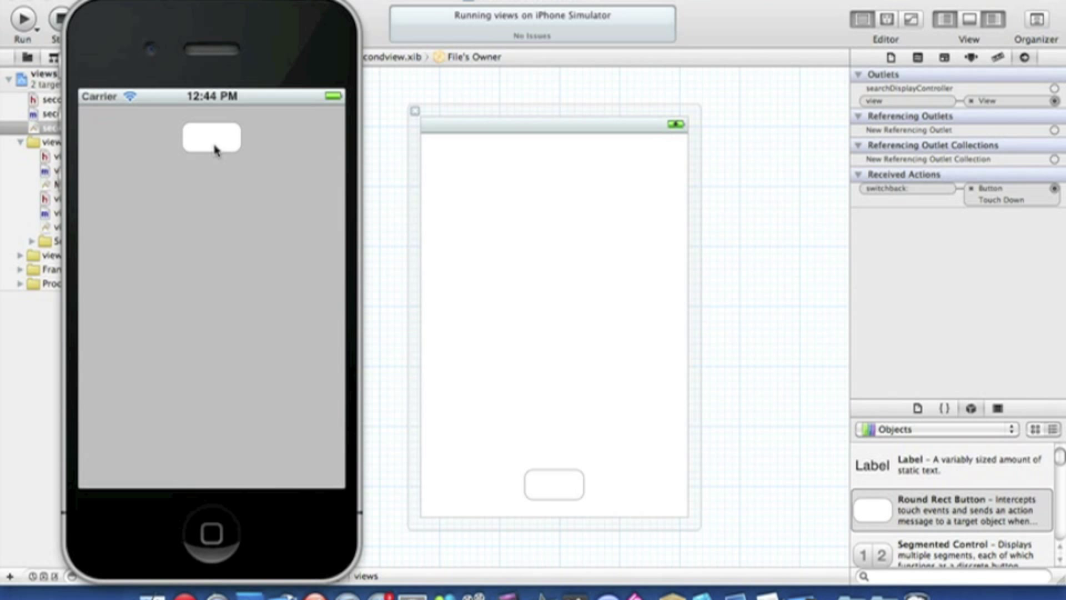
{"action": "left_click", "coordinate": [214, 138]}
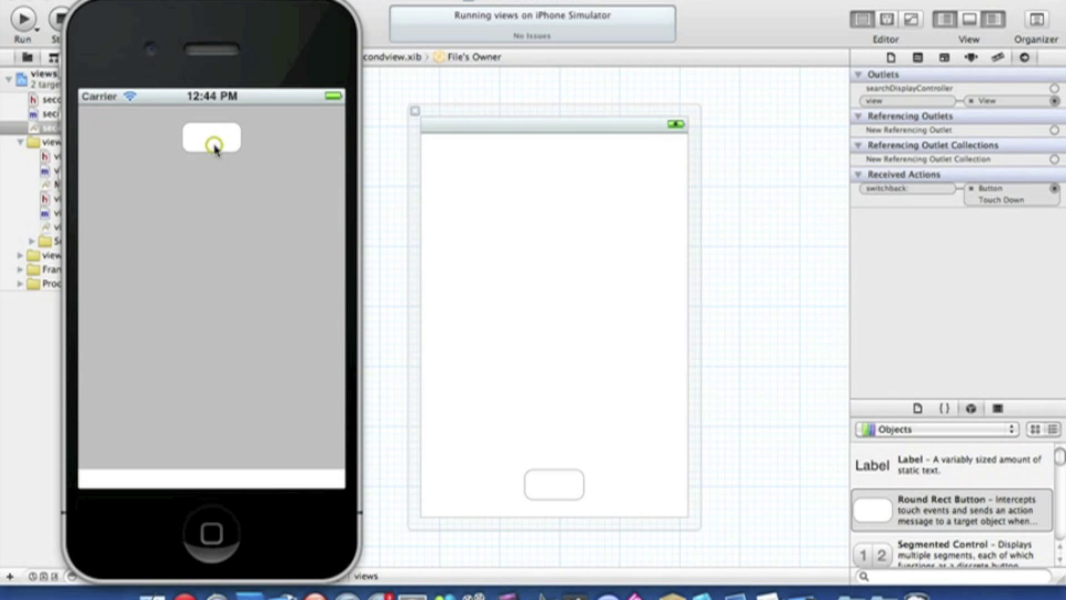
{"action": "left_click", "coordinate": [212, 141]}
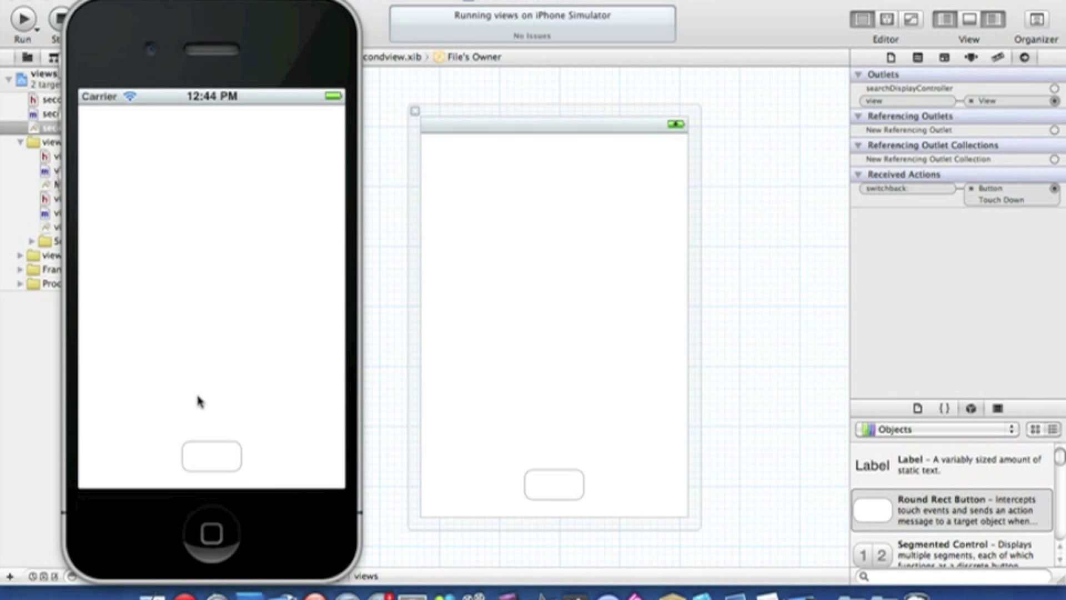
{"action": "left_click", "coordinate": [213, 467]}
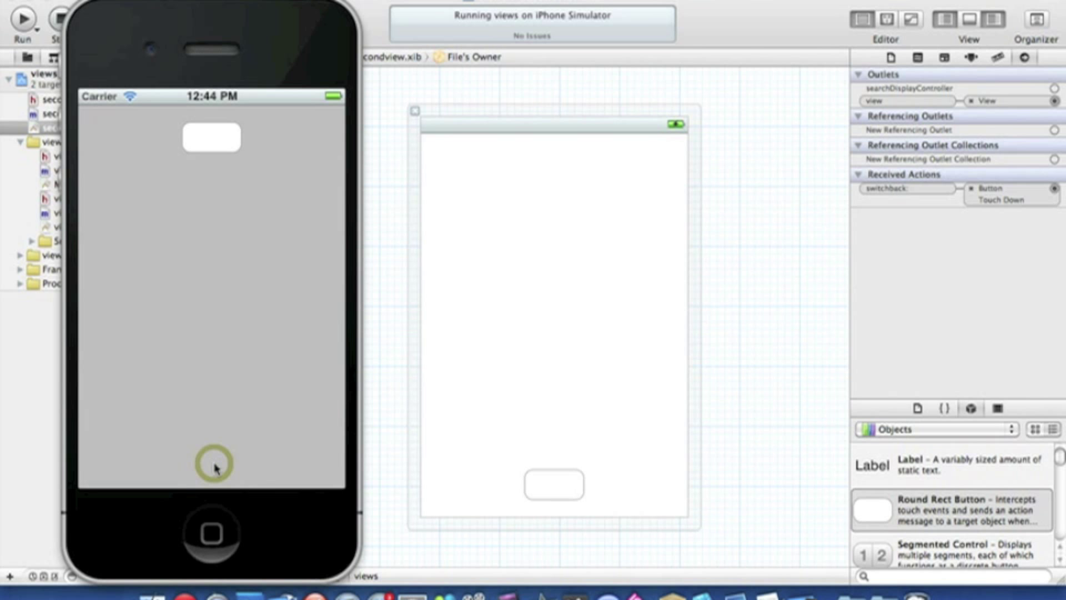
{"action": "left_click", "coordinate": [215, 468]}
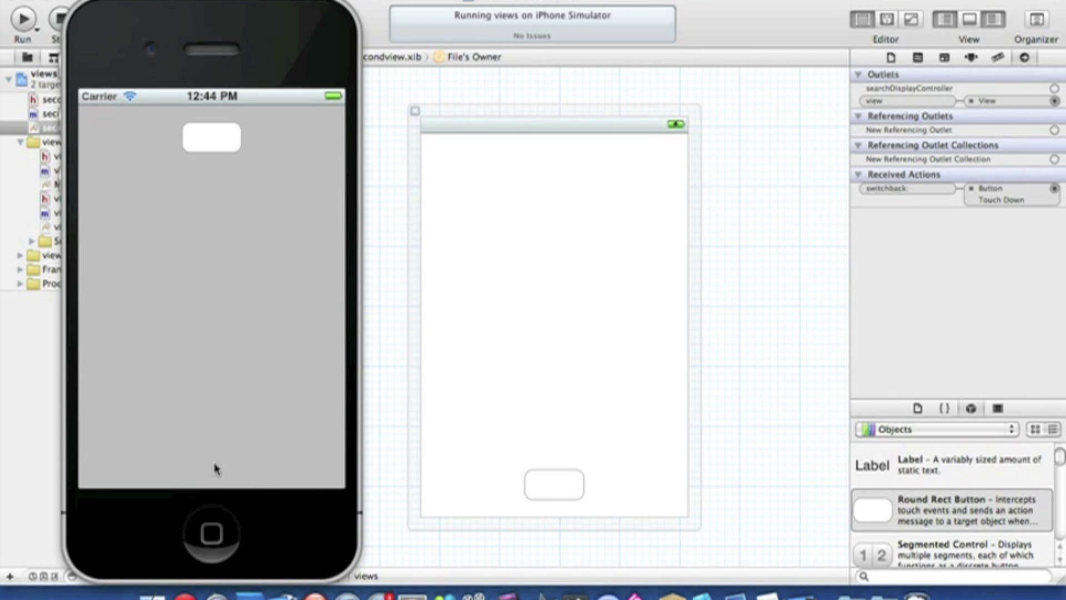